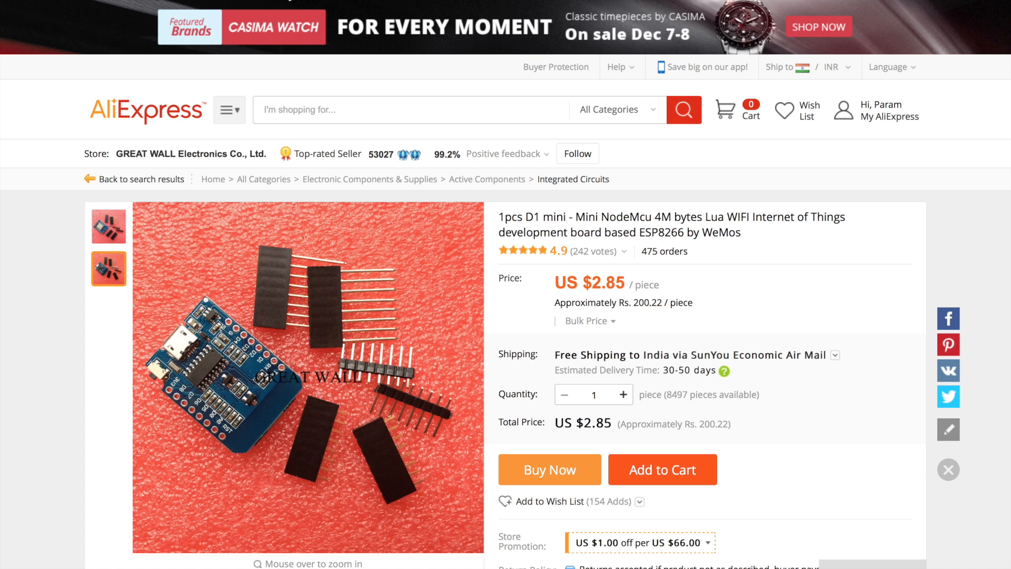
mouse_move(528, 308)
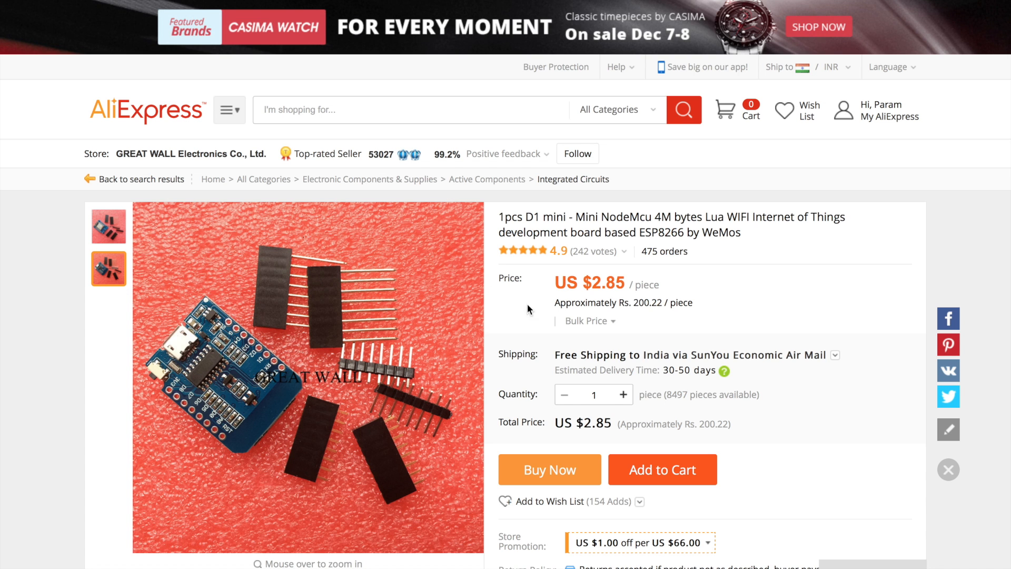
- Select the rupee price and view the D1 mini's top-side photo showing its Wi-Fi module
double_click(601, 283)
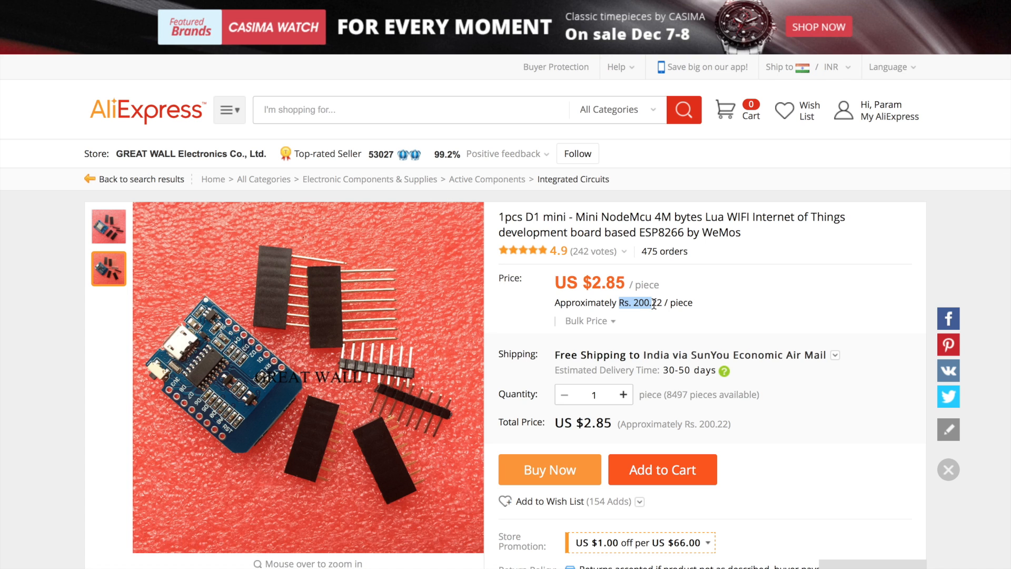
mouse_move(197, 275)
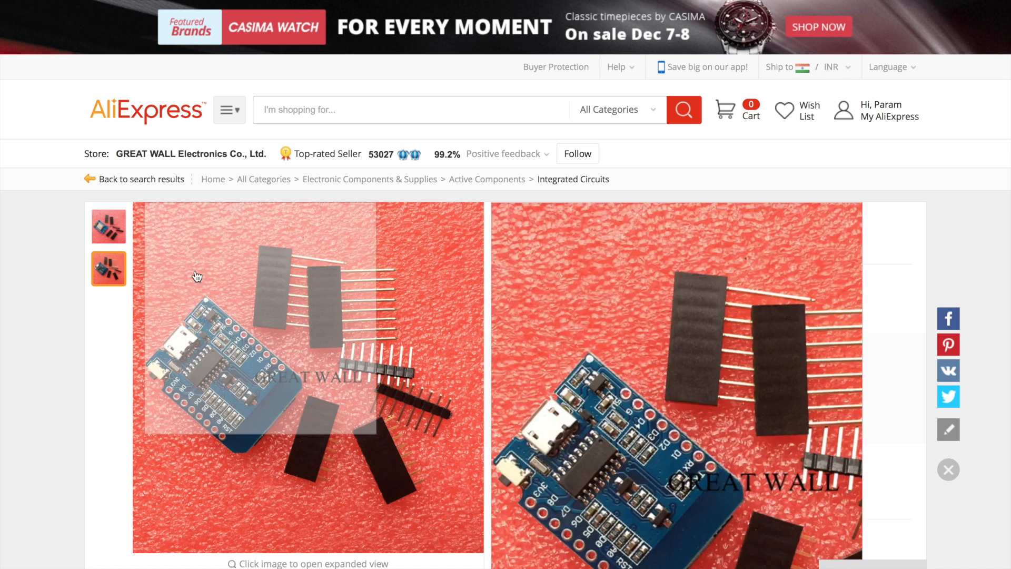
click(108, 227)
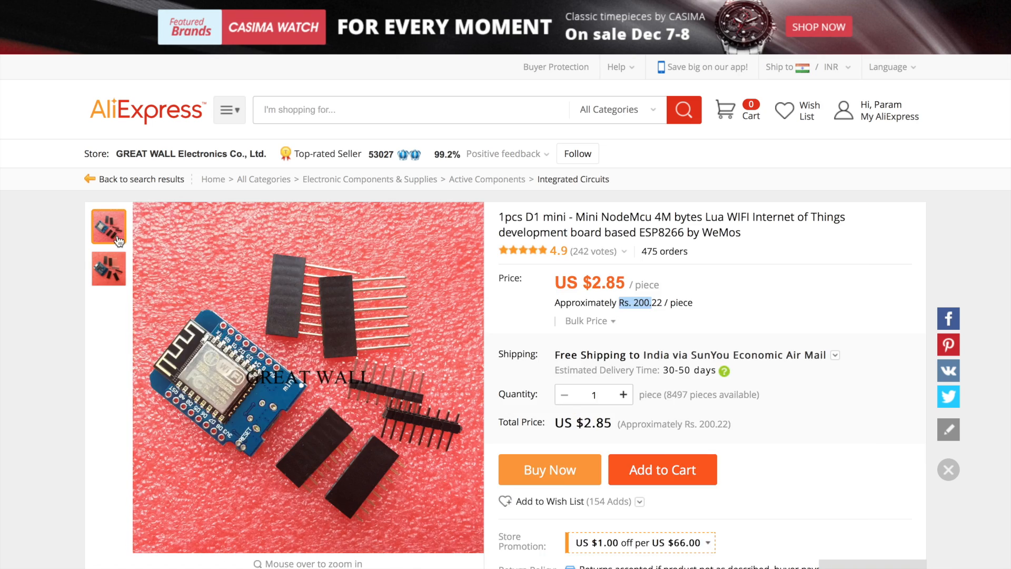
mouse_move(225, 384)
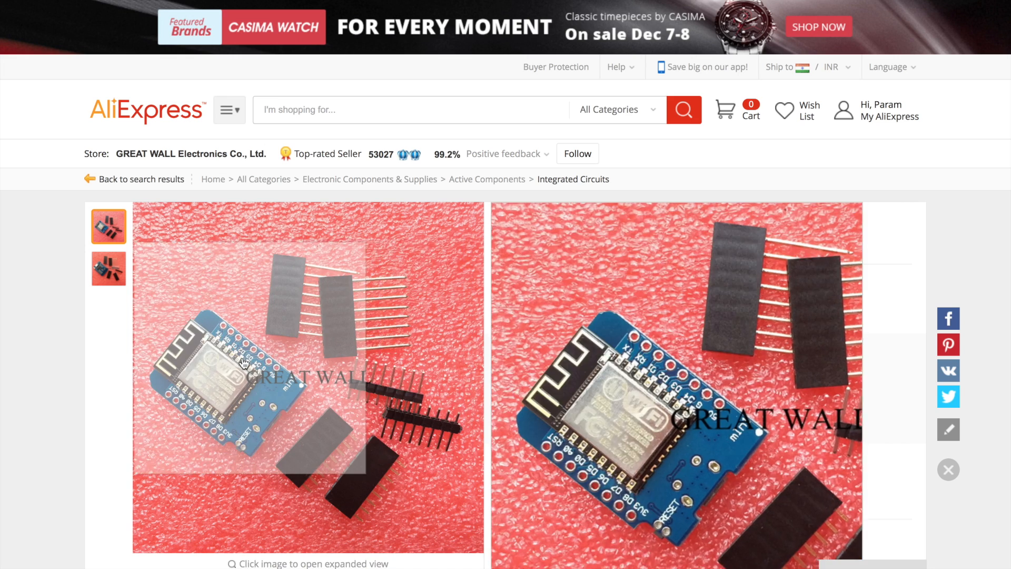
click(108, 268)
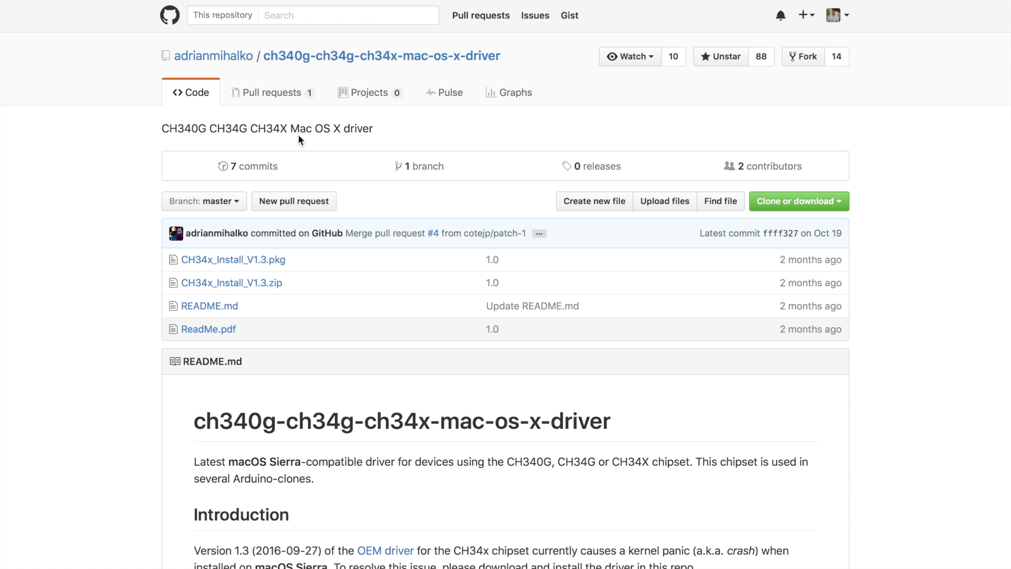
mouse_move(394, 351)
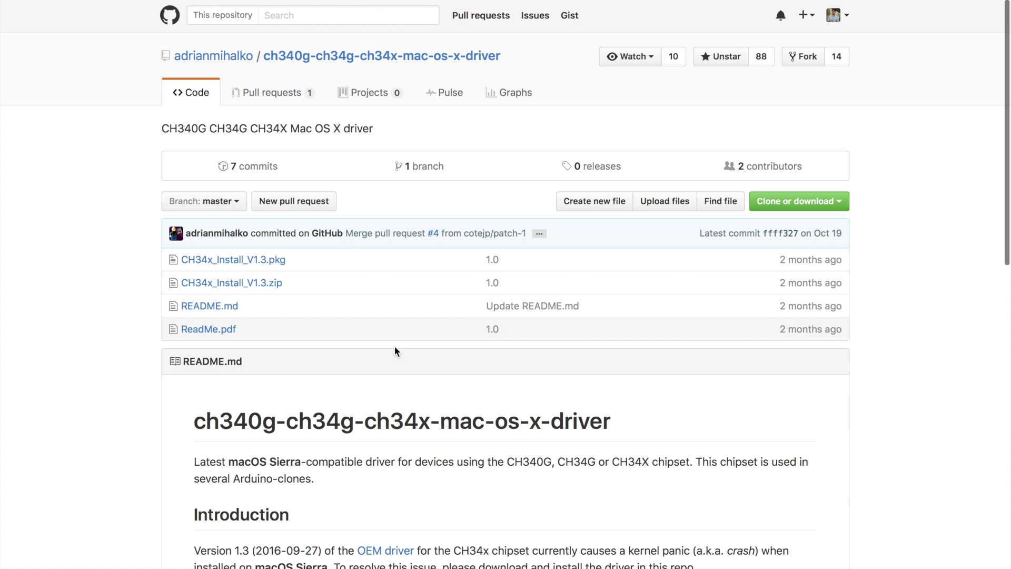
- Scroll the CH34x driver README to the Installation and macOS Sierra troubleshooting steps
scroll(down, 3)
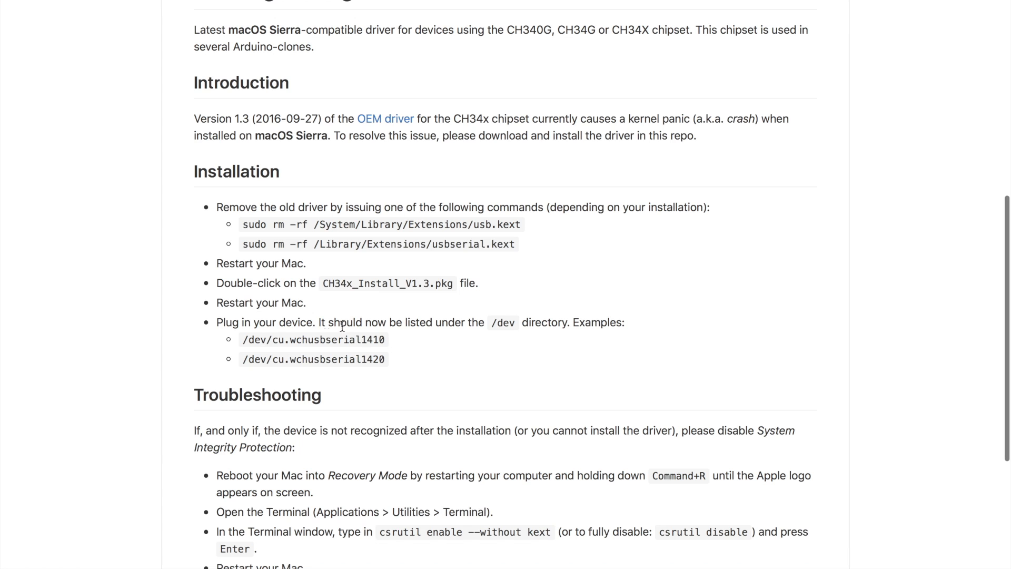
mouse_move(425, 176)
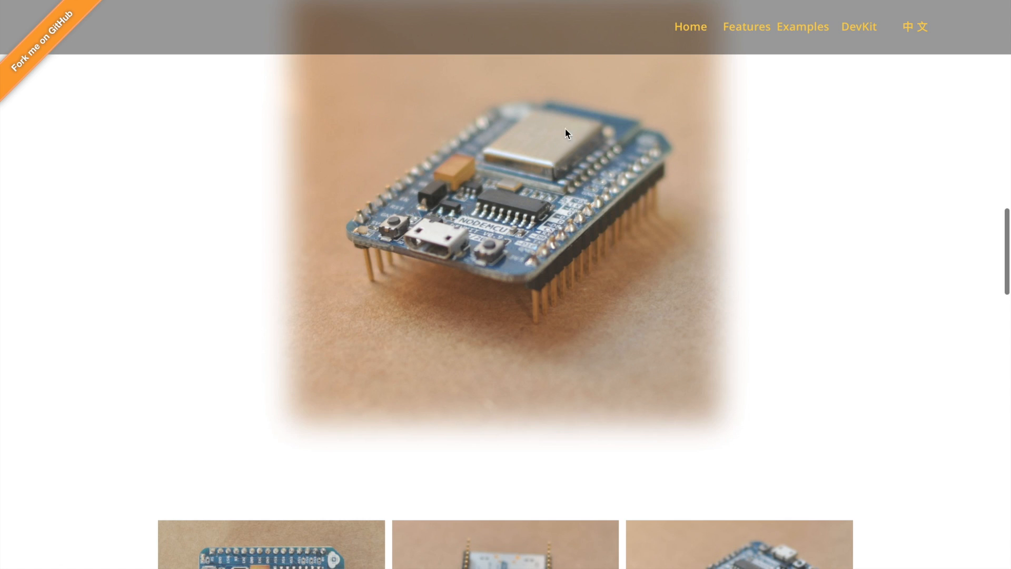
mouse_move(447, 243)
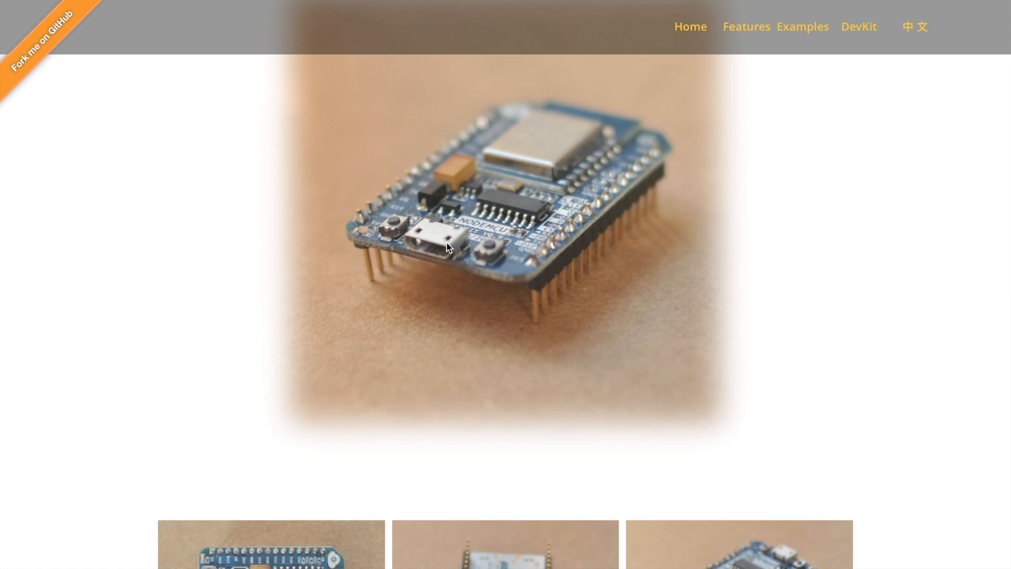
- Scroll the NodeMCU homepage past the board photos to the HTTP Client and Server examples
scroll(down, 3)
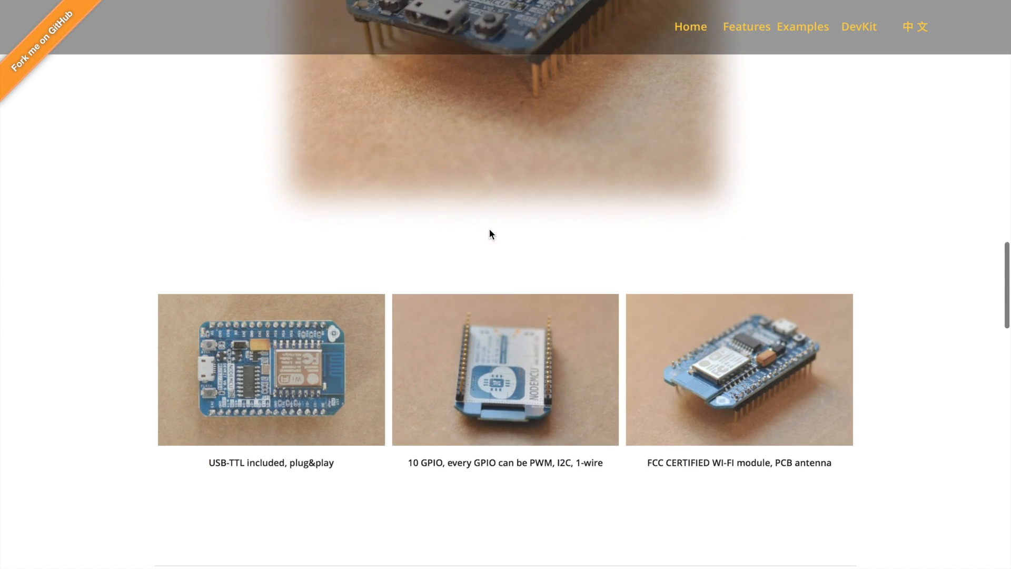
click(803, 26)
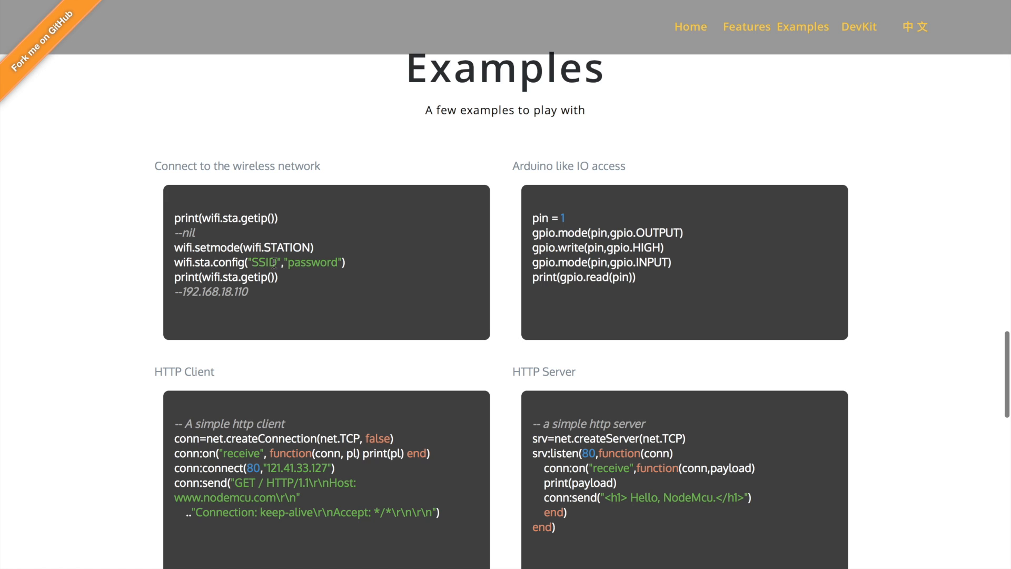
scroll(down, 3)
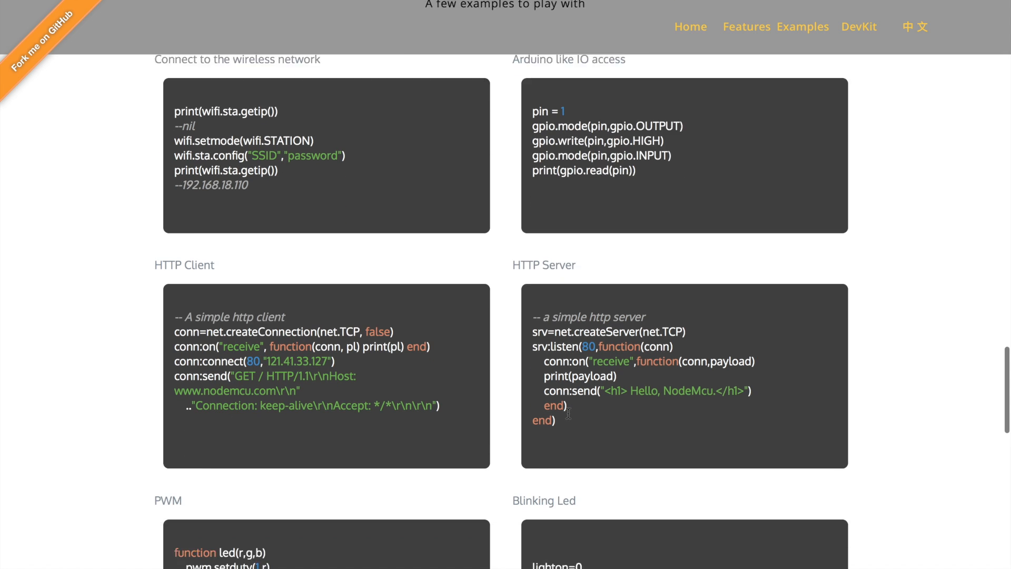
scroll(down, 3)
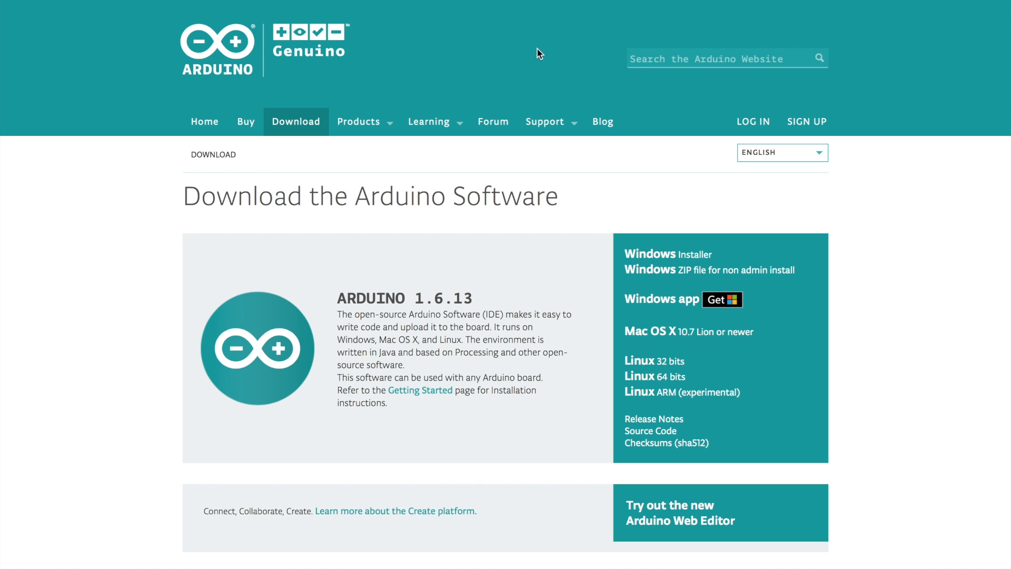
mouse_move(215, 78)
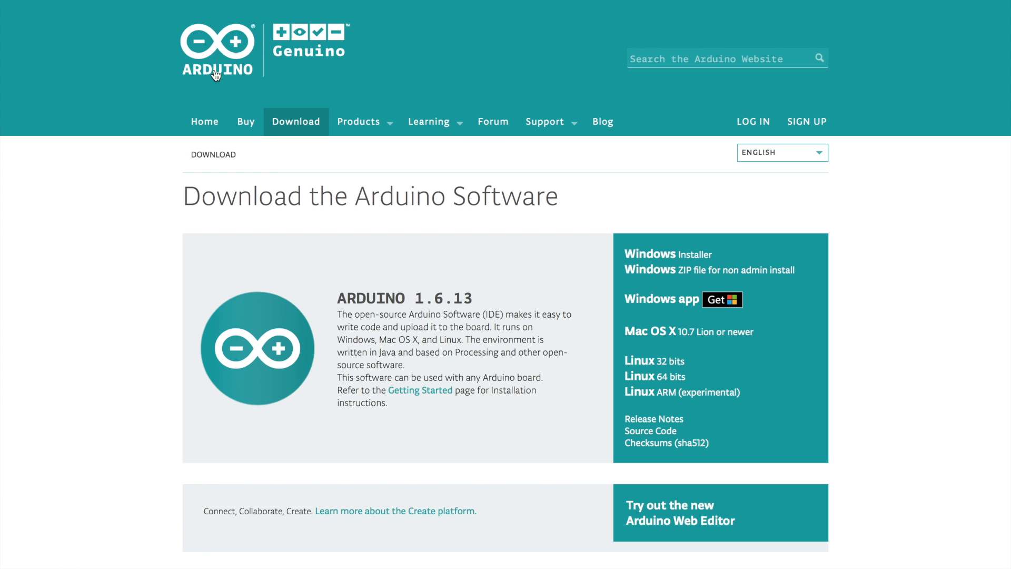
mouse_move(647, 399)
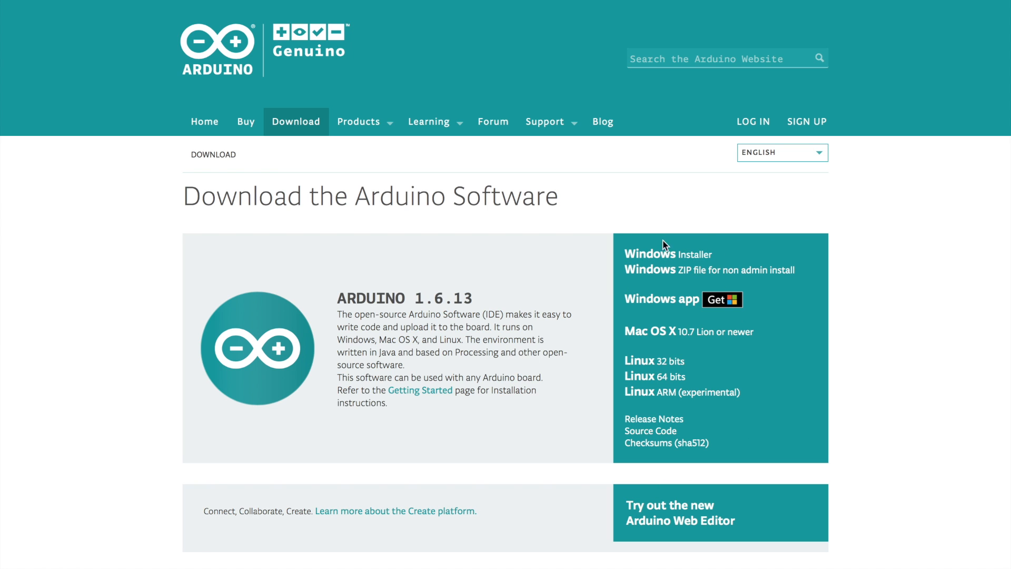
mouse_move(709, 4)
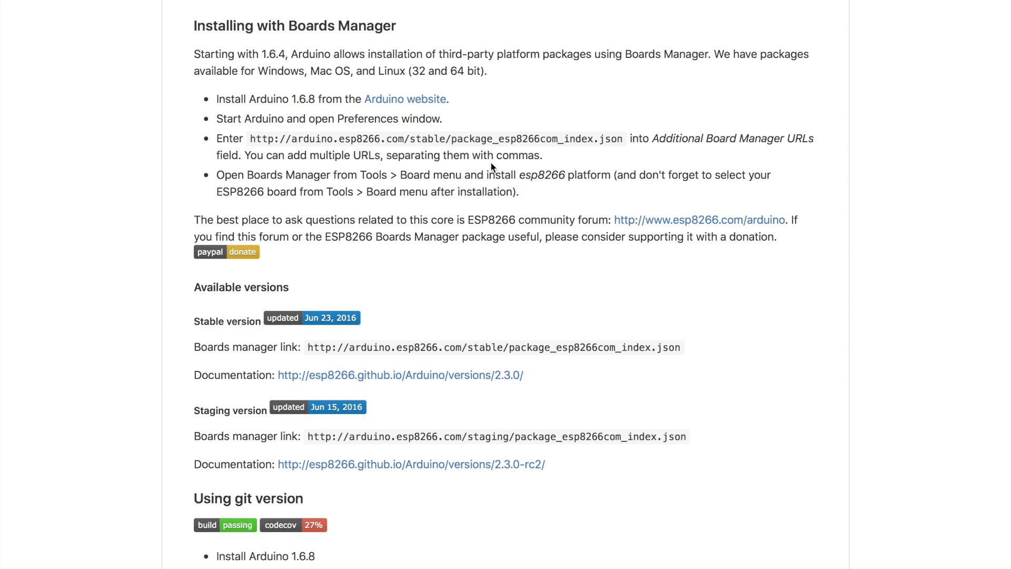
- Scroll the esp8266/Arduino README to the 'Installing with Boards Manager' instructions
scroll(up, 3)
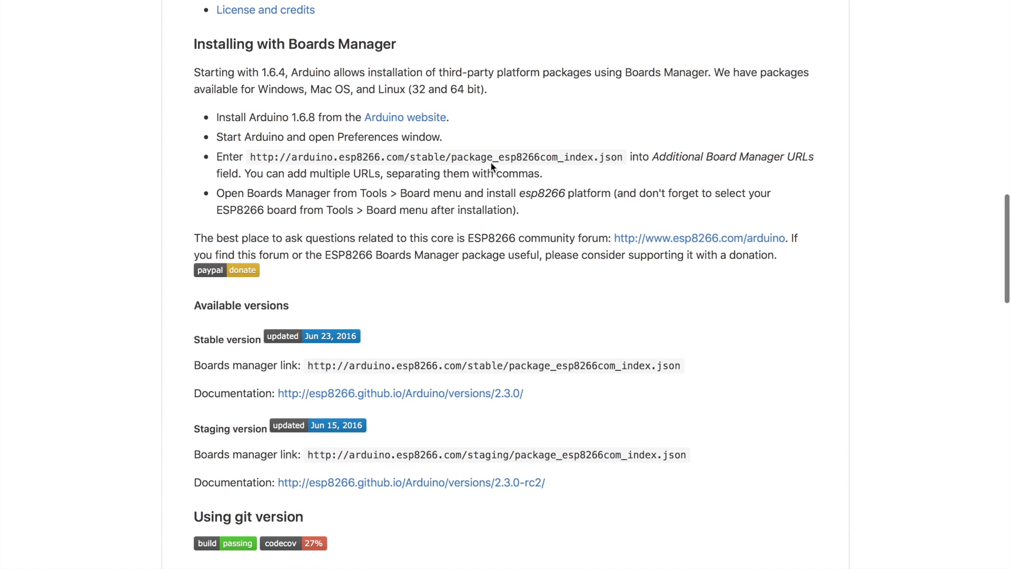
scroll(up, 3)
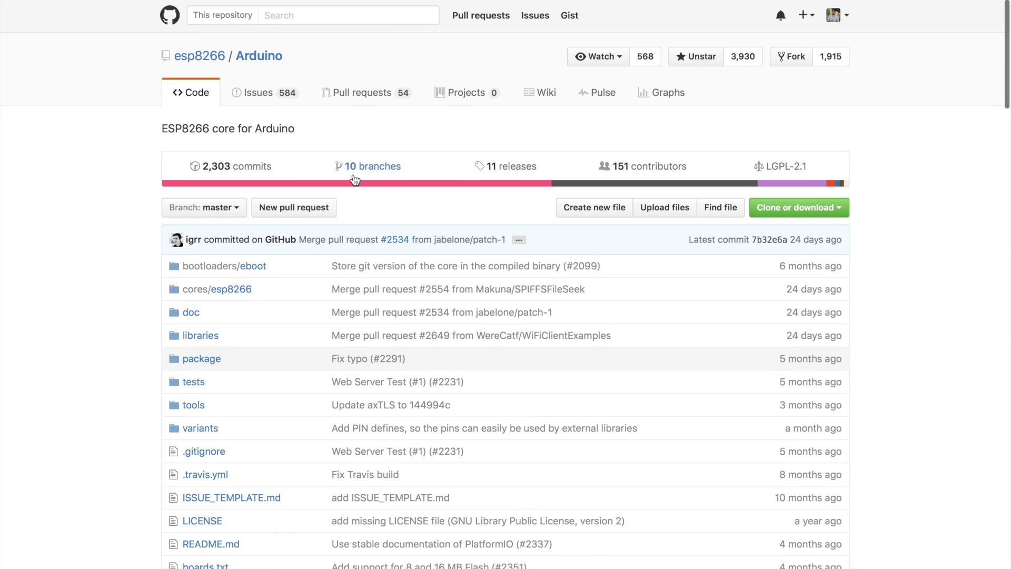
mouse_move(212, 132)
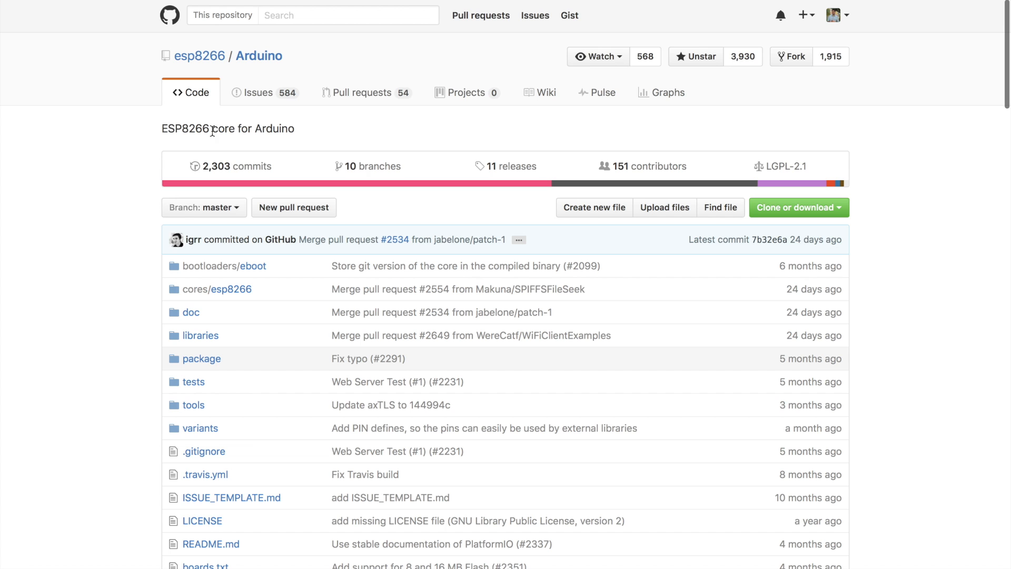
scroll(down, 3)
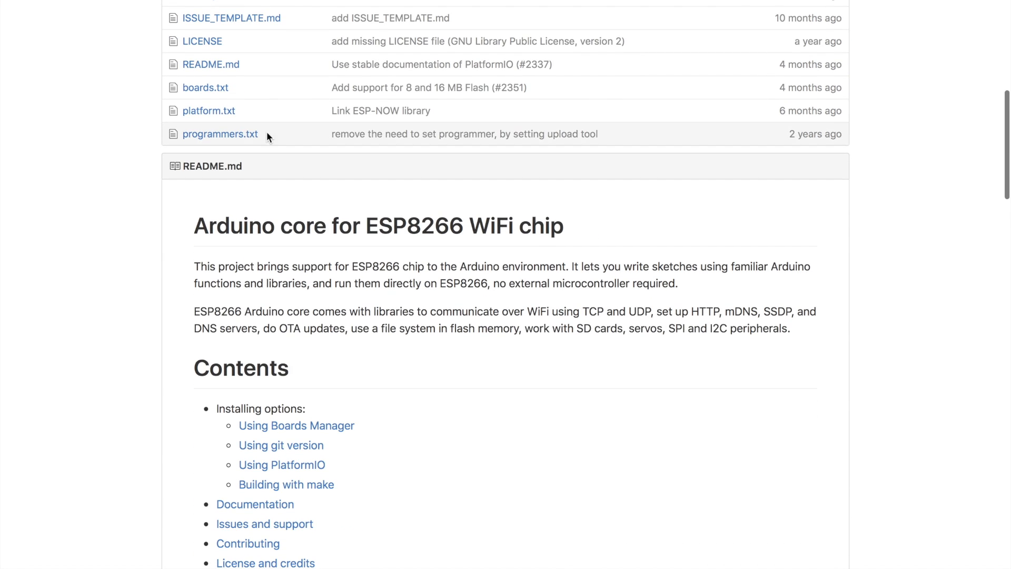
scroll(down, 3)
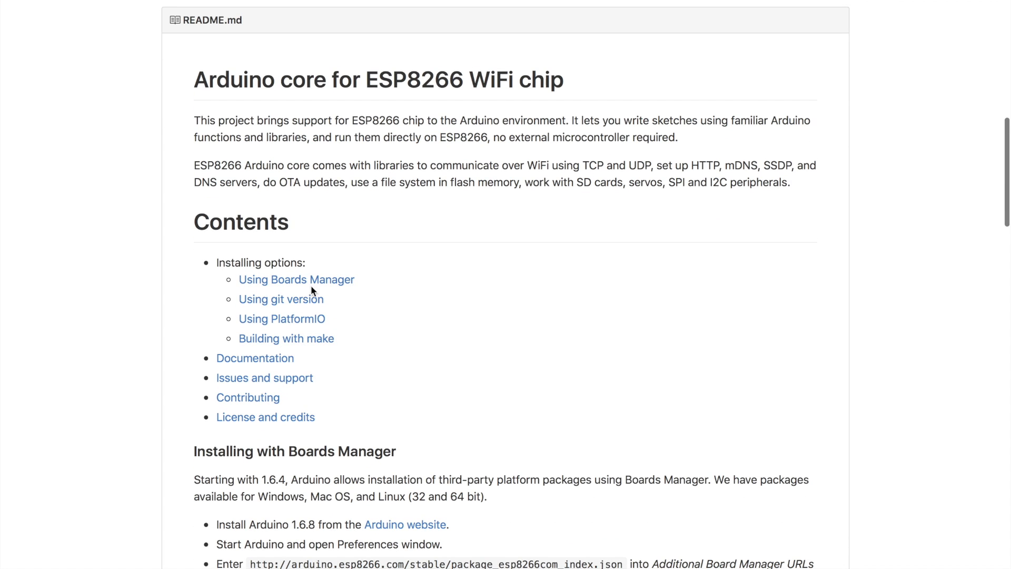
mouse_move(300, 283)
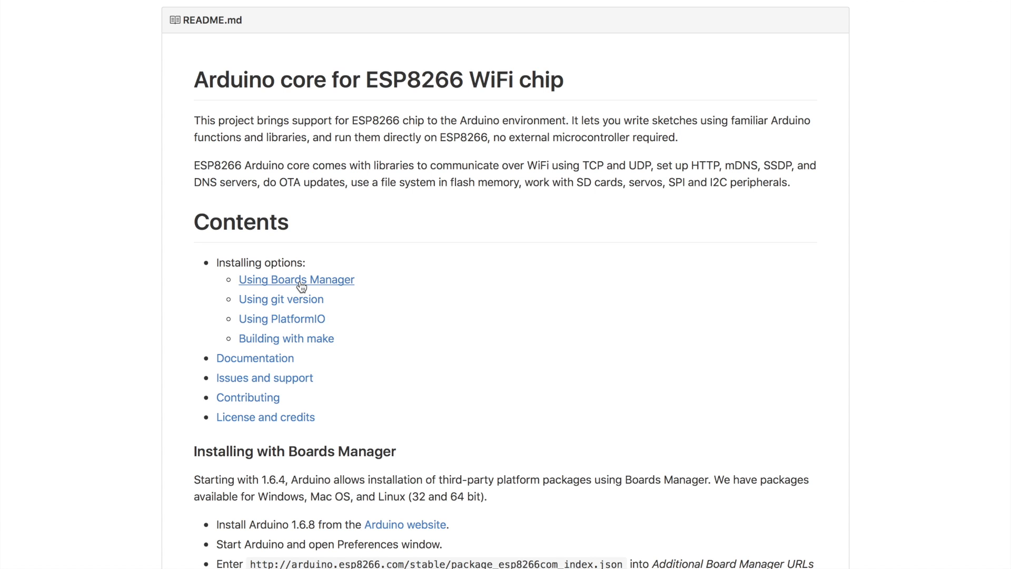
mouse_move(375, 336)
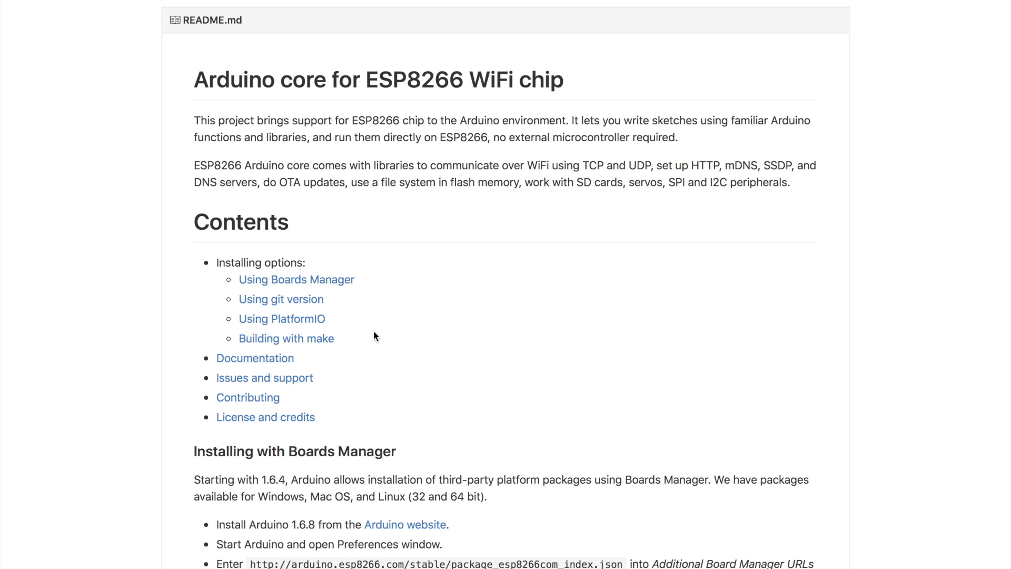
scroll(down, 3)
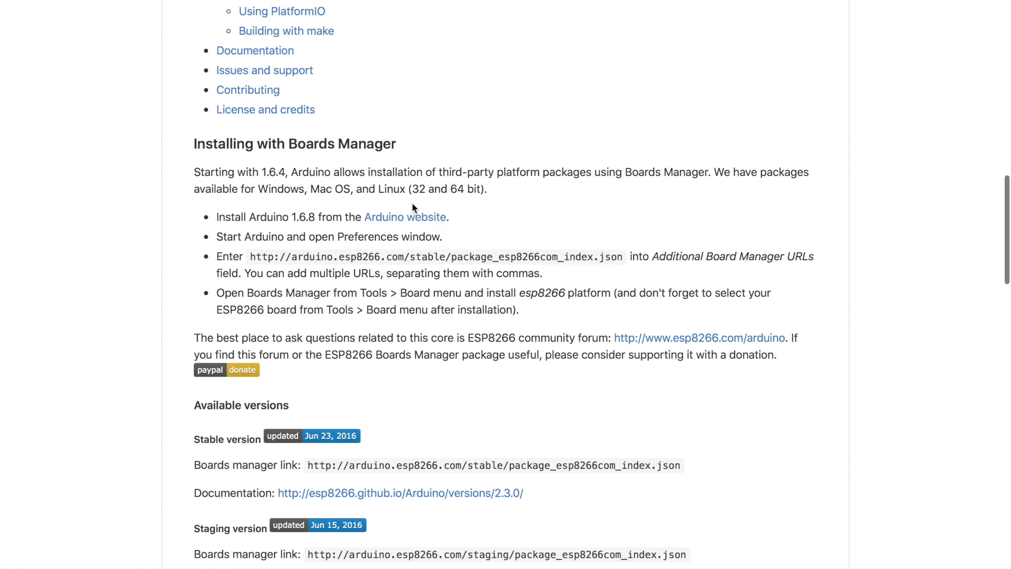
mouse_move(357, 221)
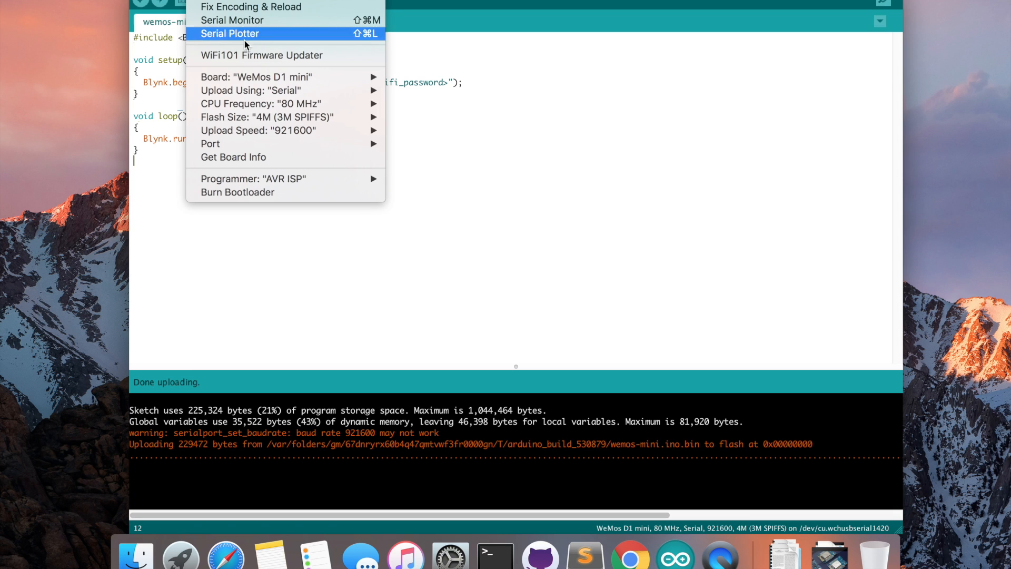
- Open the Tools board list to pick the WeMos D1 mini
click(276, 77)
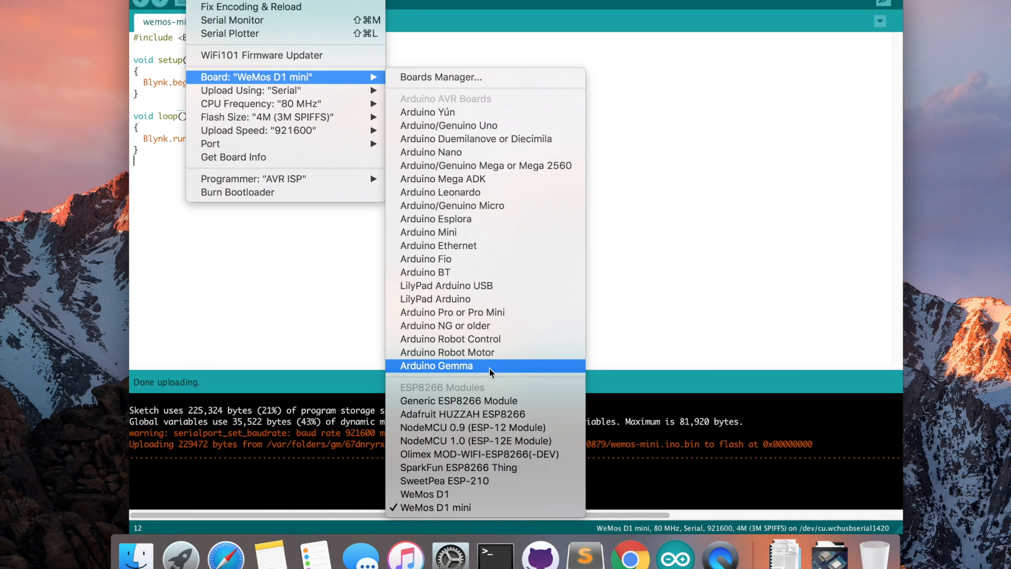
mouse_move(443, 372)
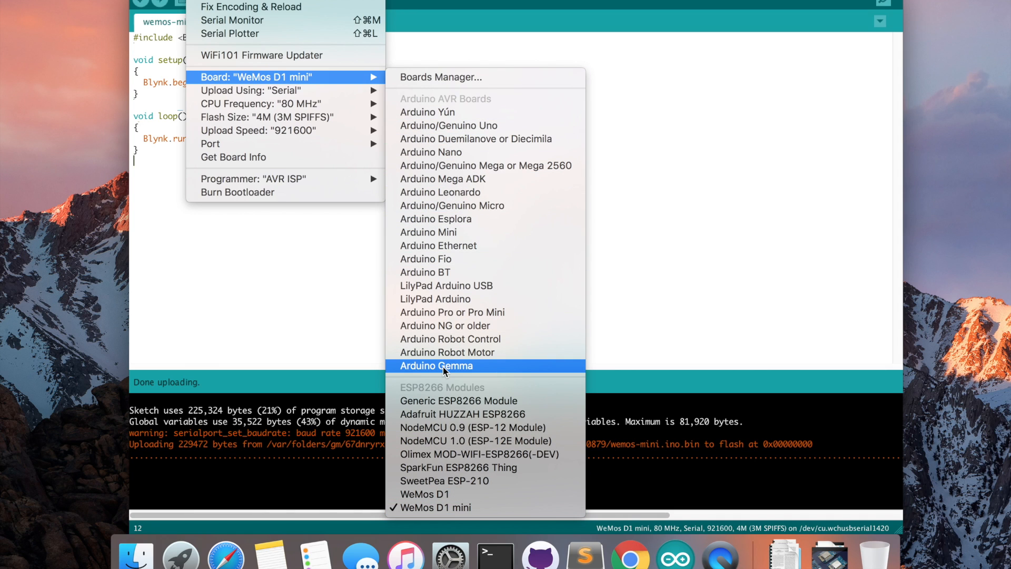
mouse_move(417, 392)
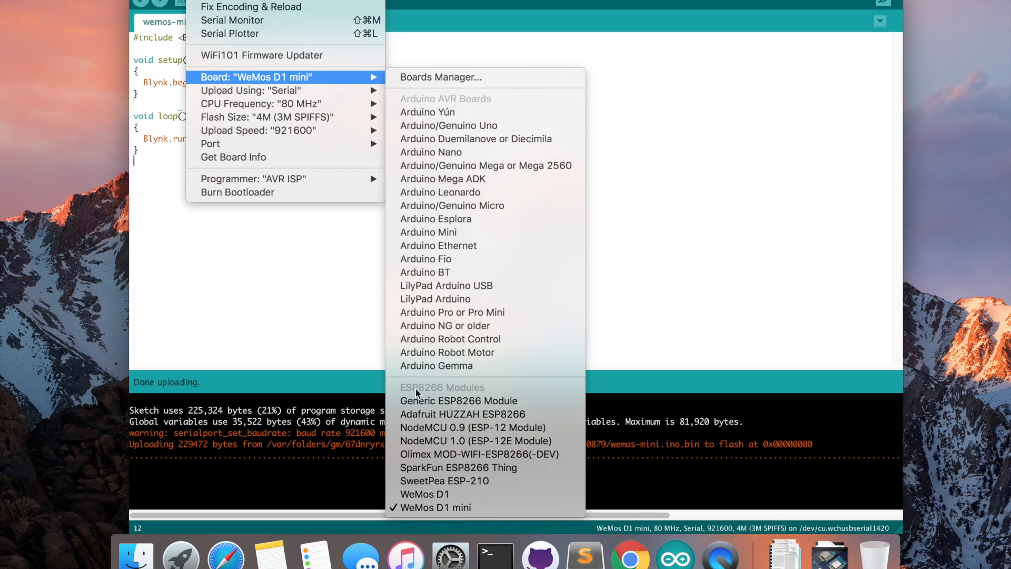
mouse_move(443, 422)
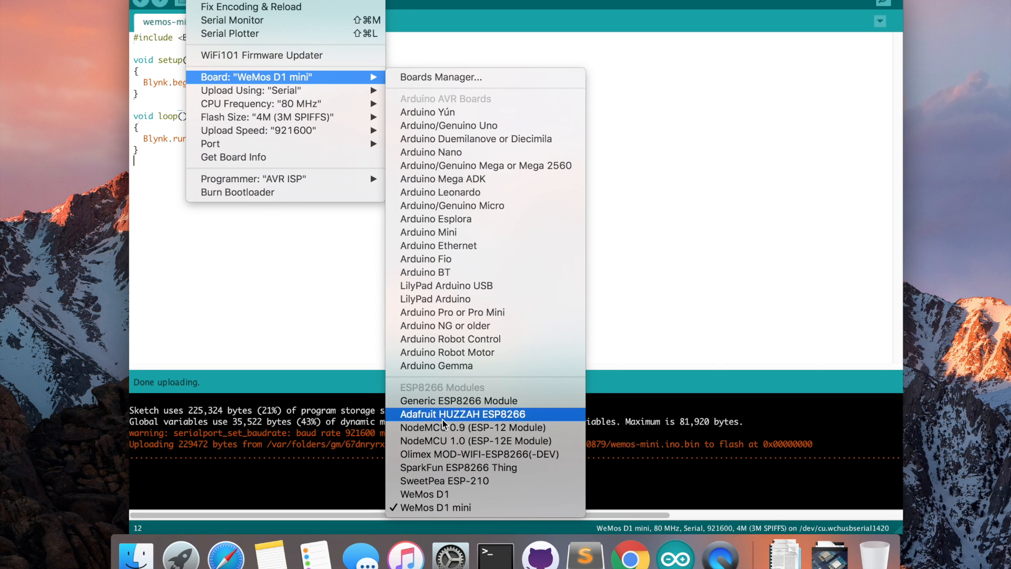
mouse_move(461, 507)
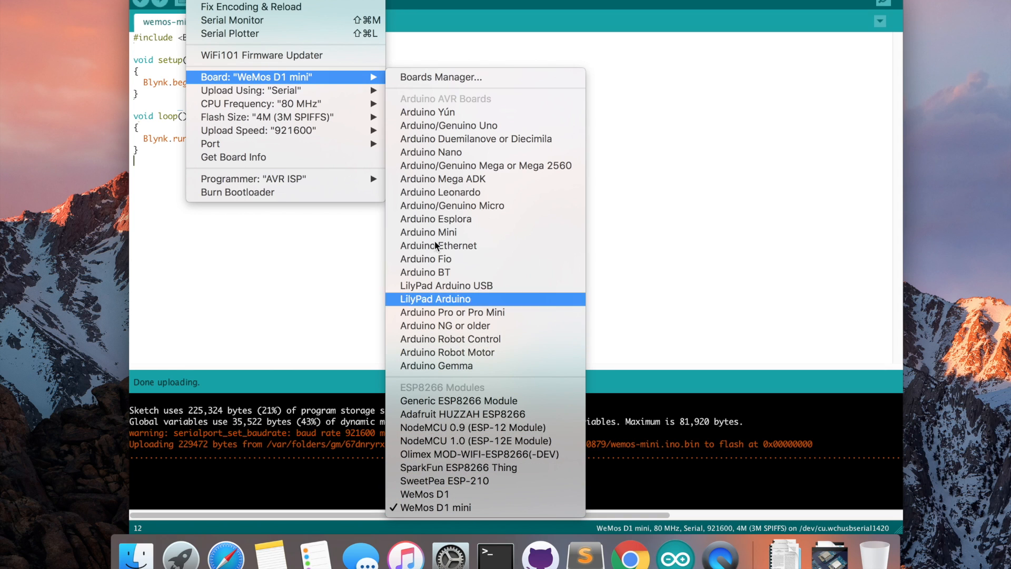
mouse_move(342, 133)
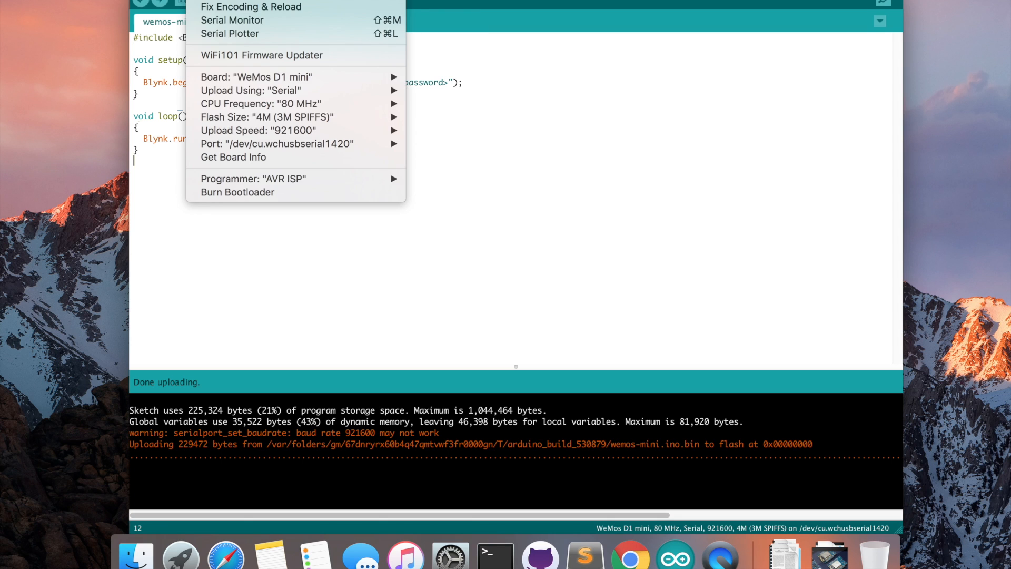
mouse_move(265, 149)
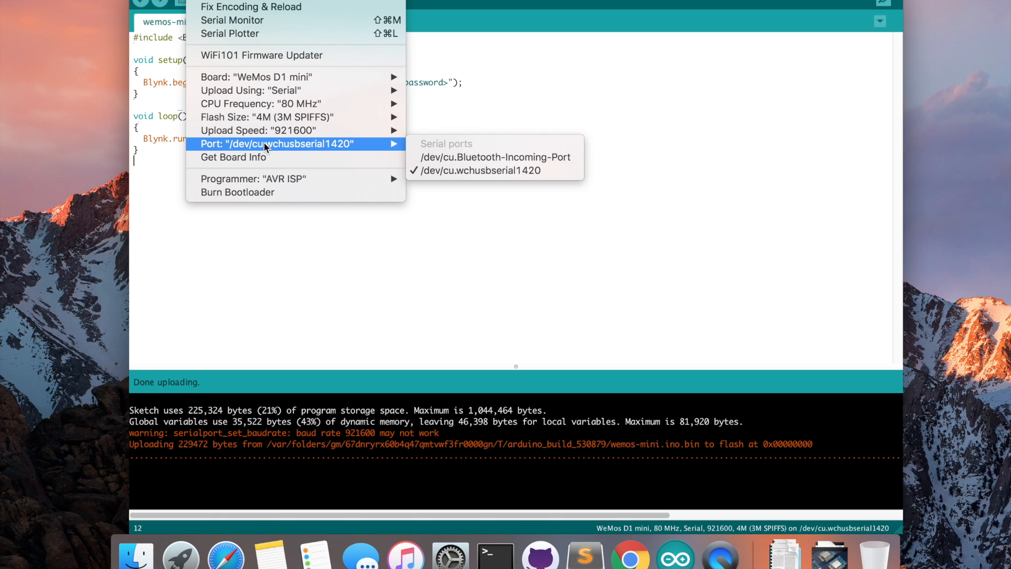
mouse_move(454, 175)
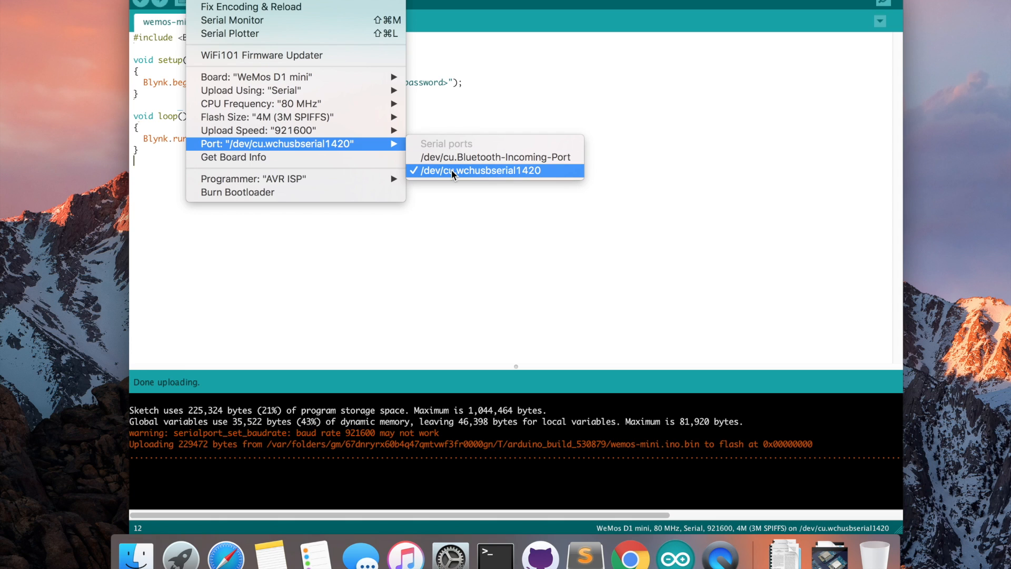
mouse_move(462, 174)
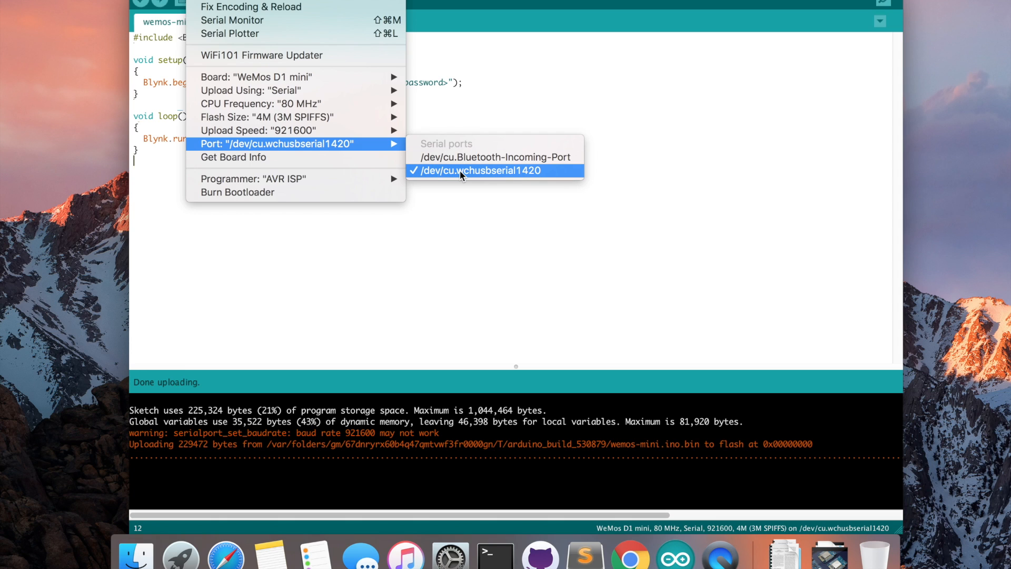
mouse_move(457, 96)
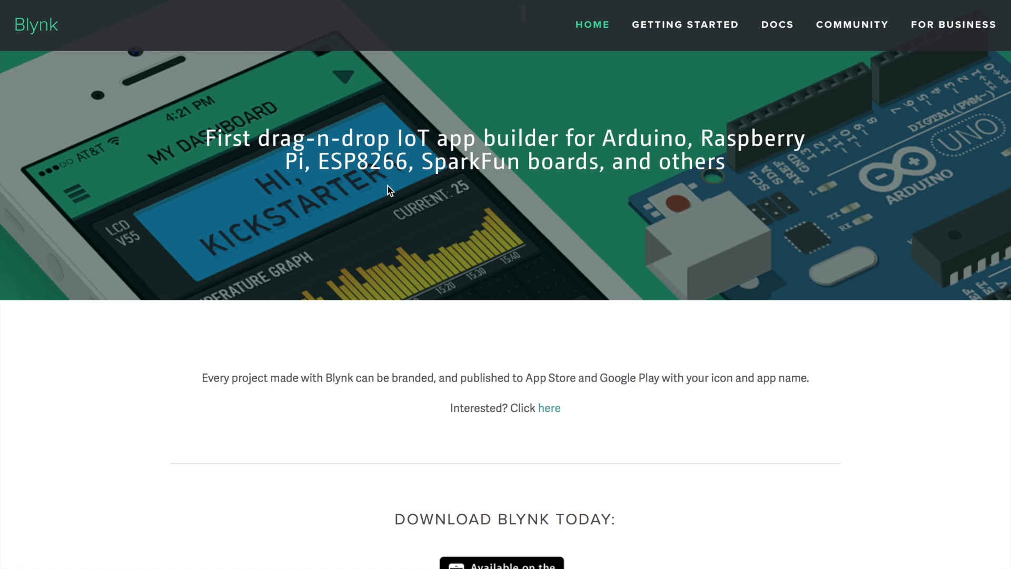
- Scroll blynk.cc down to the 'Download Blynk today' App Store and Google Play links
scroll(down, 3)
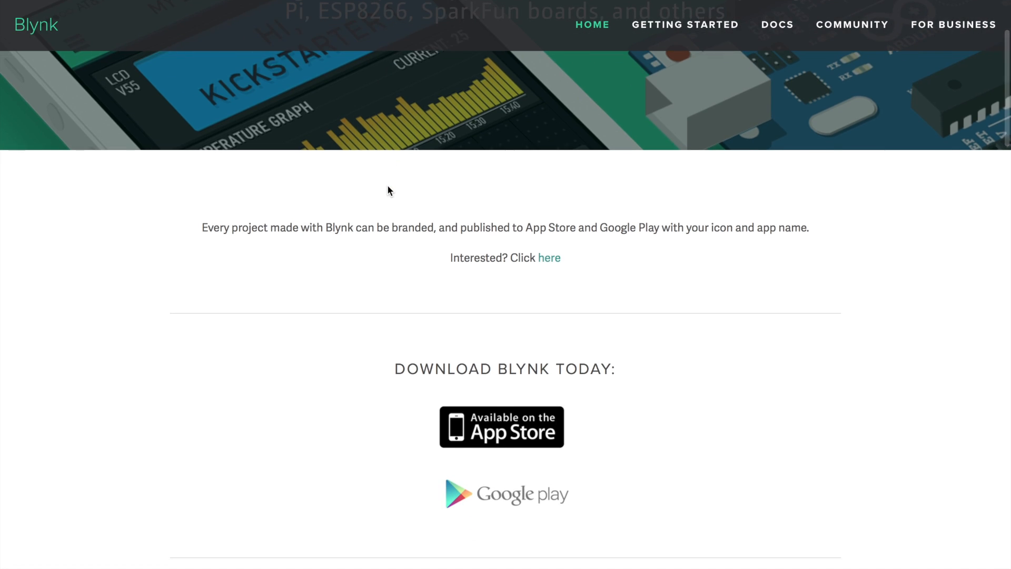
scroll(down, 3)
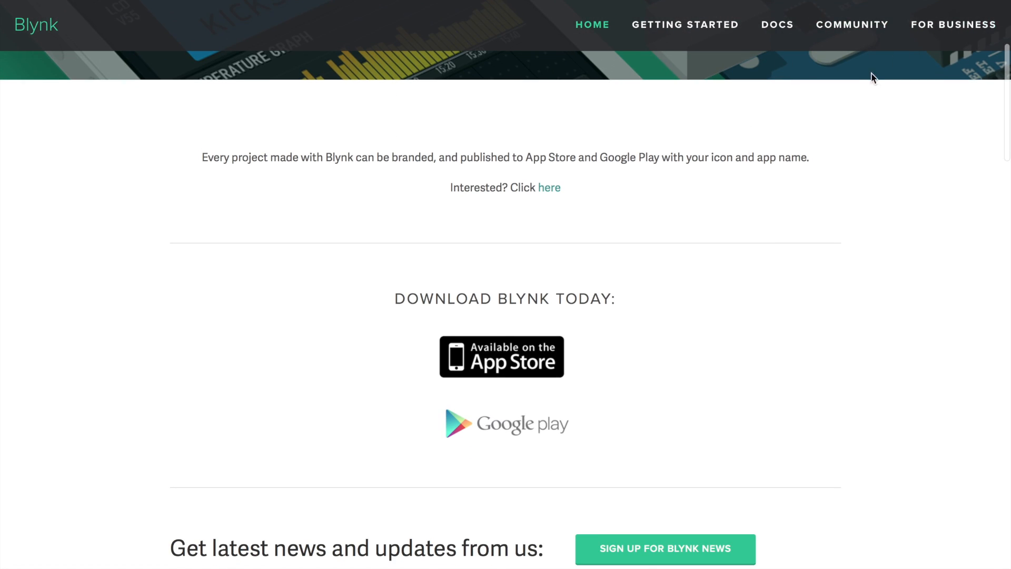
mouse_move(487, 334)
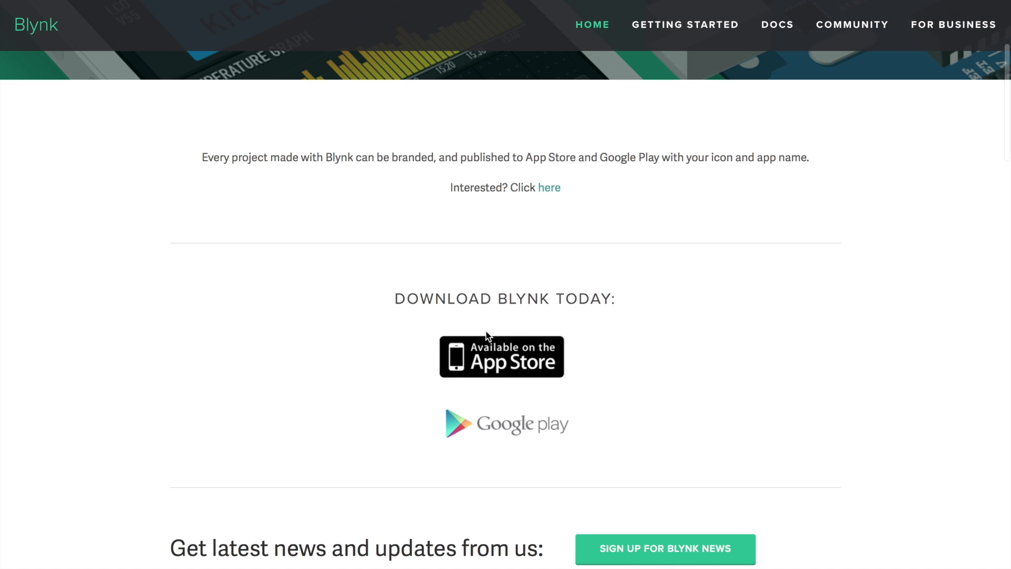
mouse_move(498, 440)
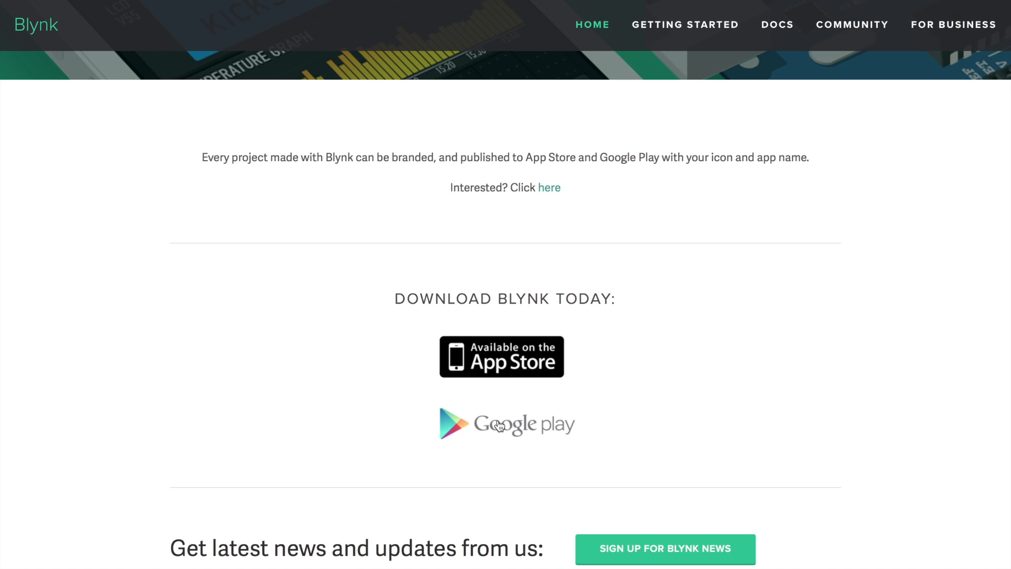
mouse_move(510, 371)
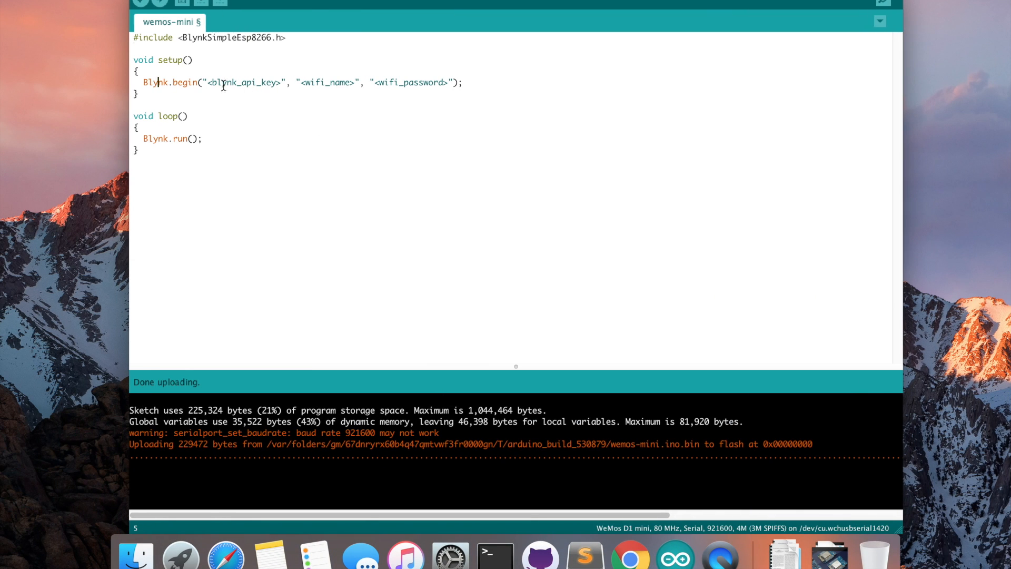
- Highlight the <blynk_api_key> placeholder inside the sketch's Blynk.begin() call
double_click(243, 82)
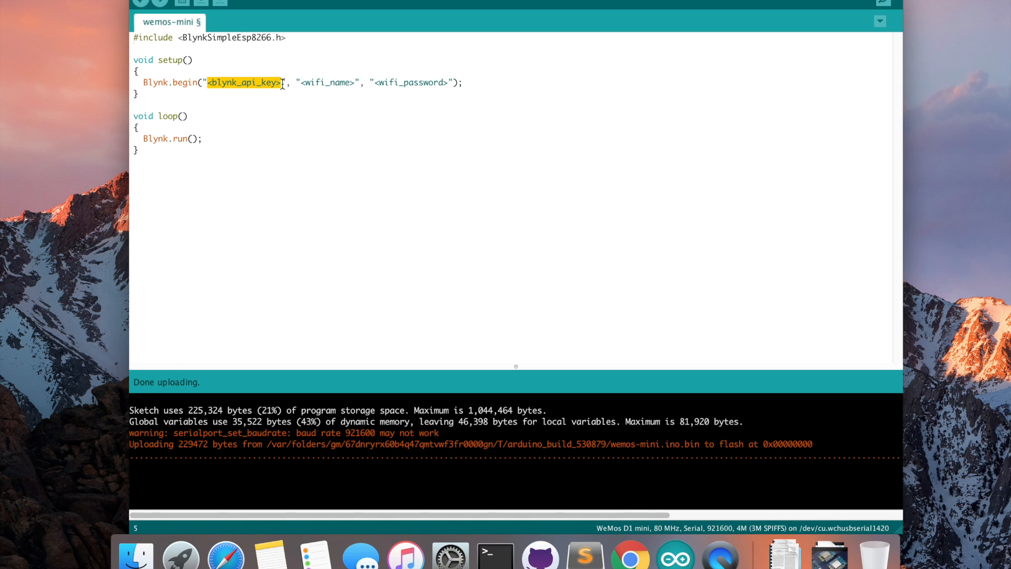
mouse_move(206, 163)
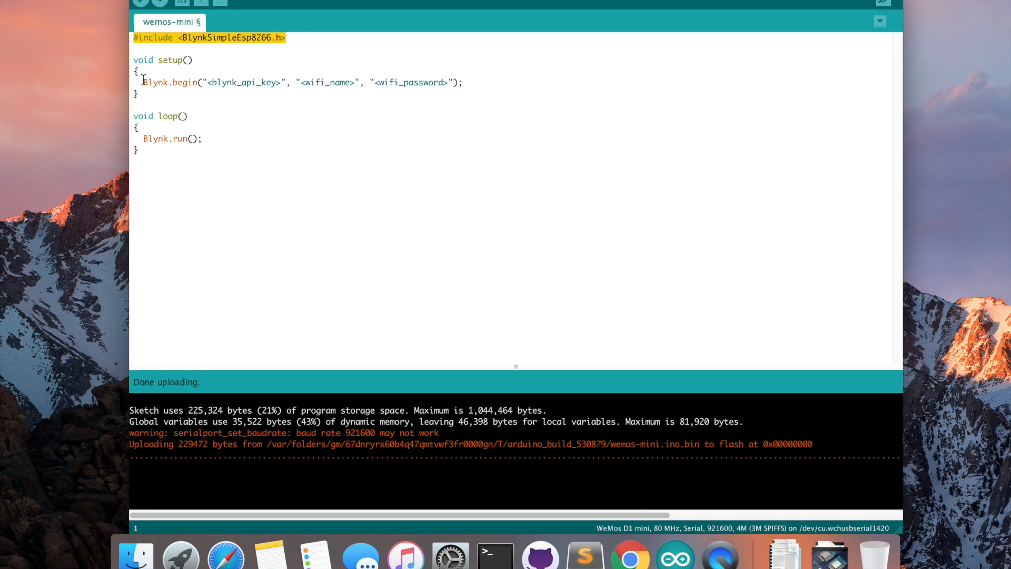
double_click(248, 84)
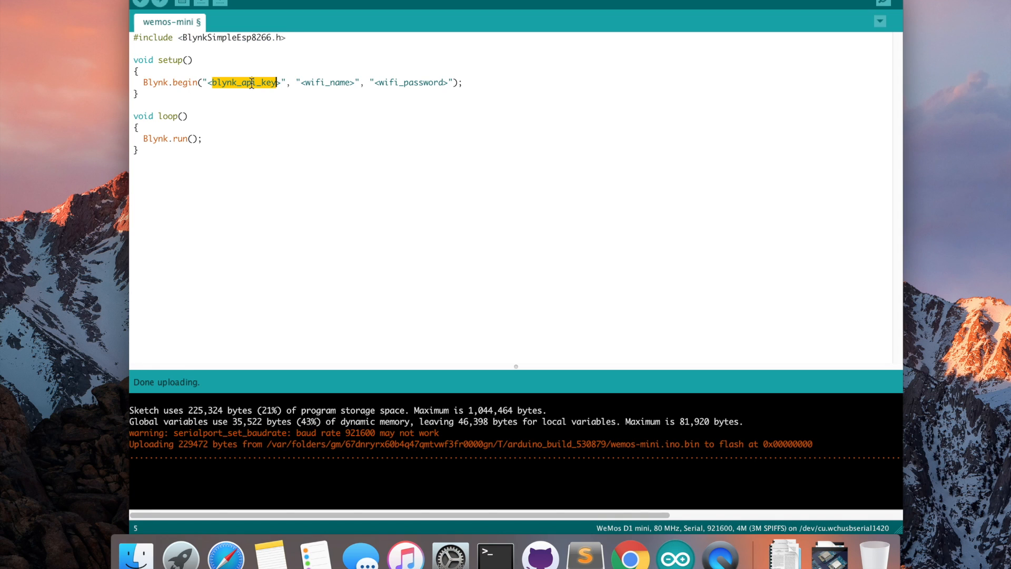
double_click(411, 82)
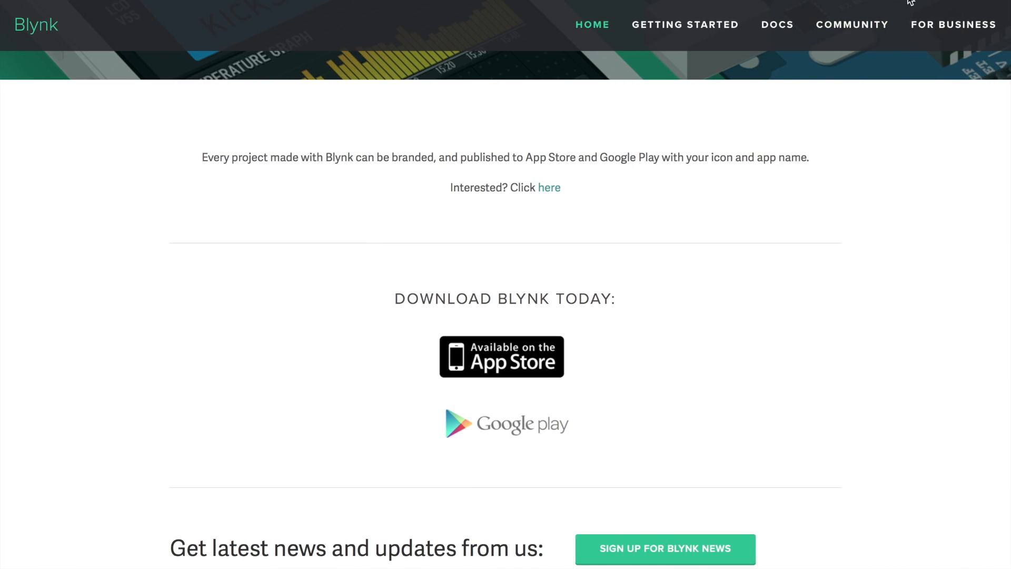
- Open the Blynk DOCS and scroll the sidebar through the Widgets section
click(686, 25)
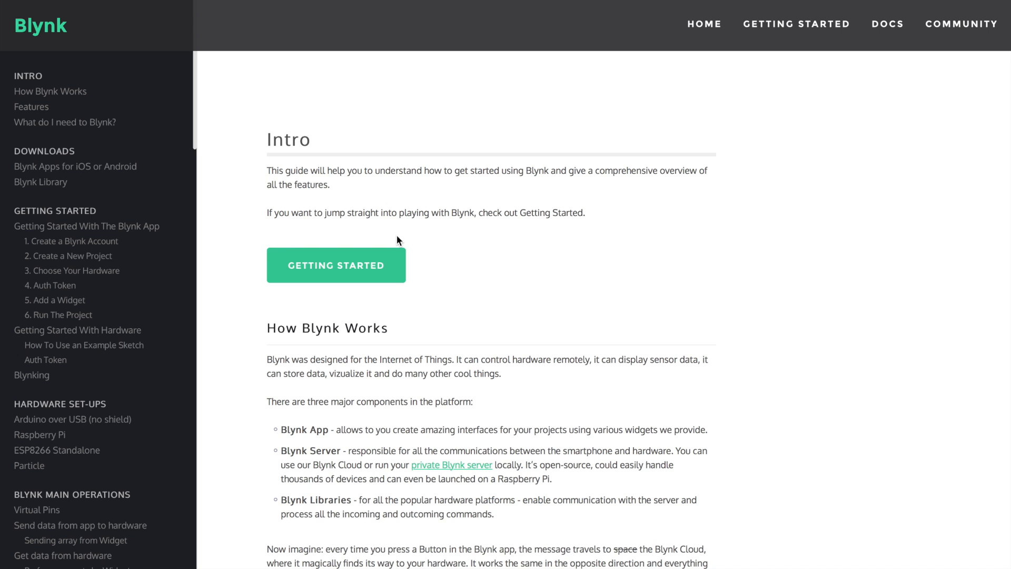
scroll(down, 3)
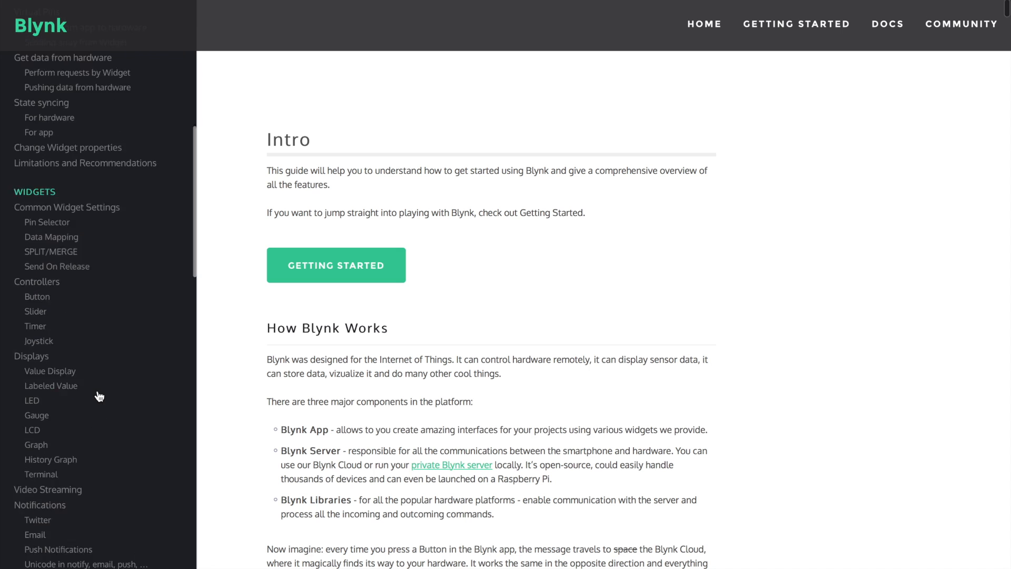
scroll(down, 3)
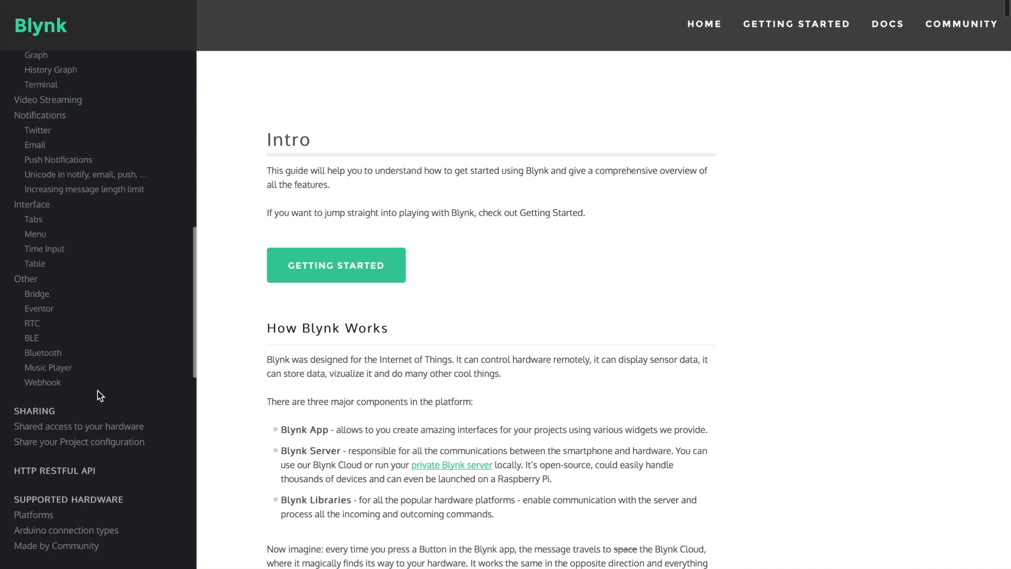
scroll(down, 3)
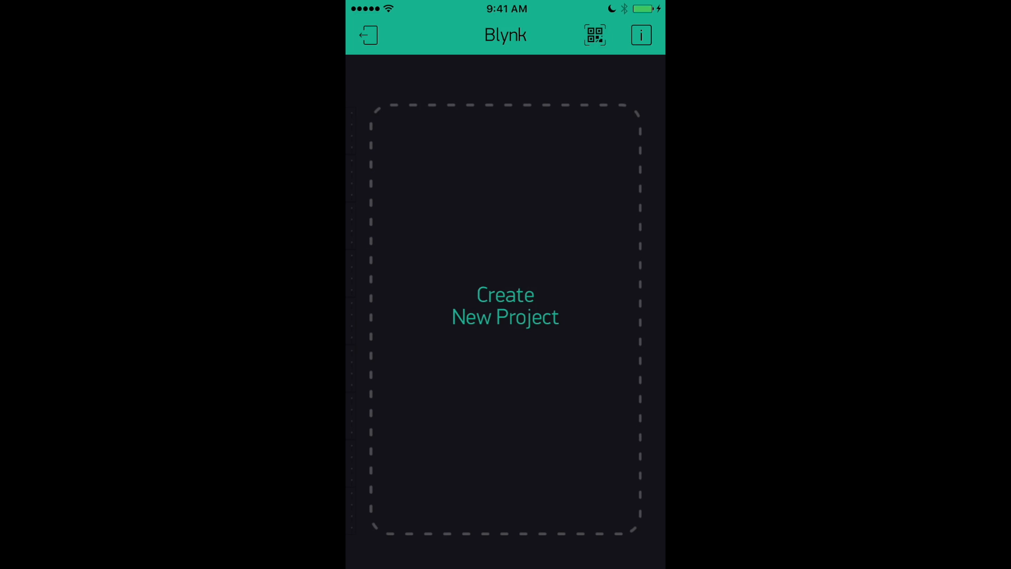
- Create a Blynk project named 'D1' with ESP8266 as the hardware model
click(505, 305)
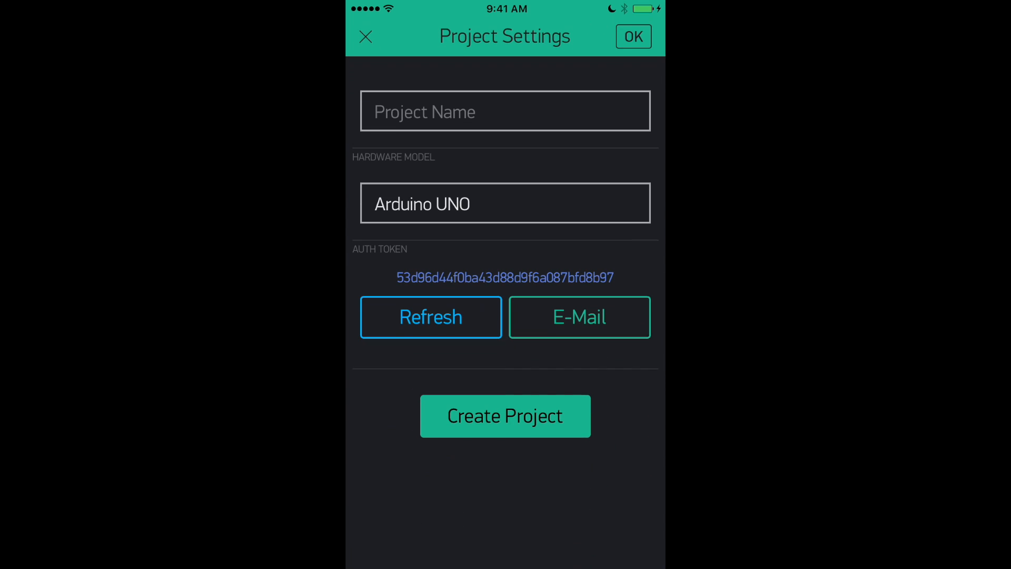
click(505, 110)
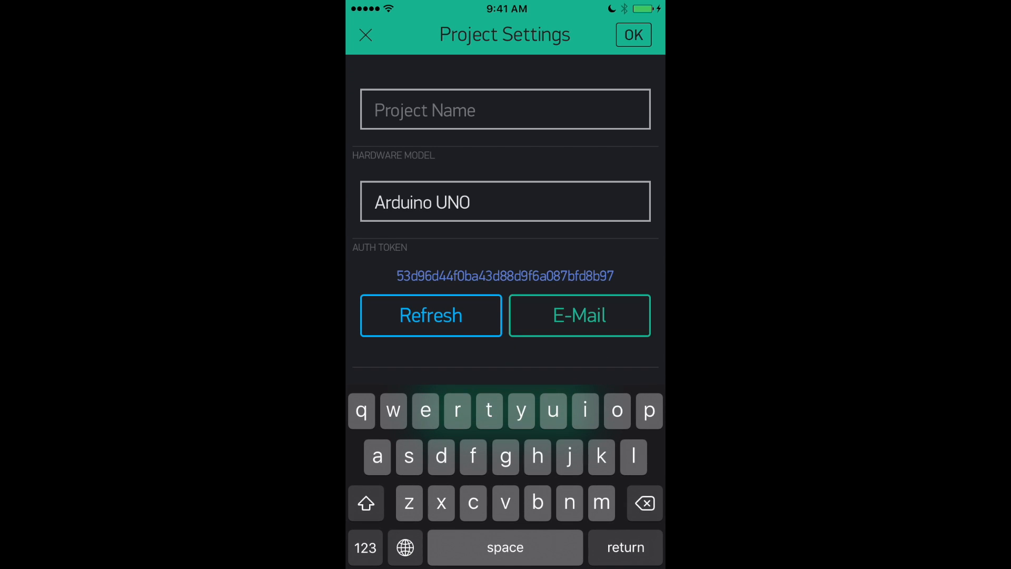
text(D1)
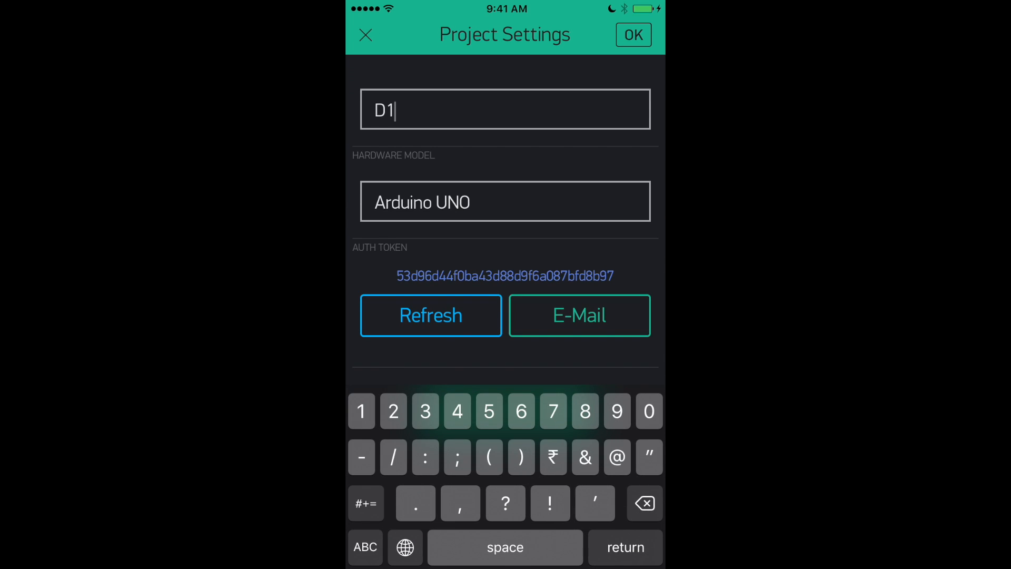
click(504, 202)
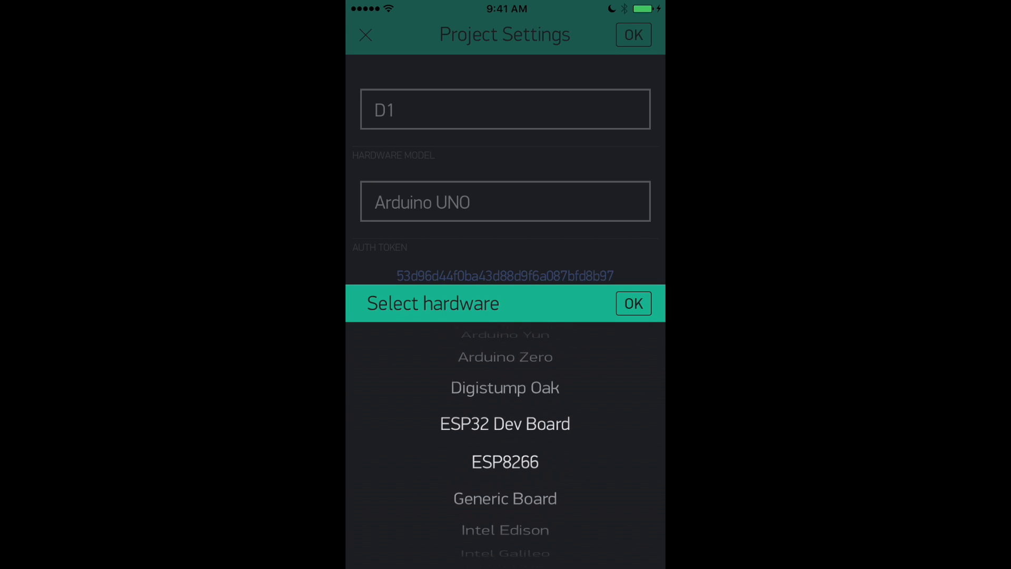
scroll(down, 3)
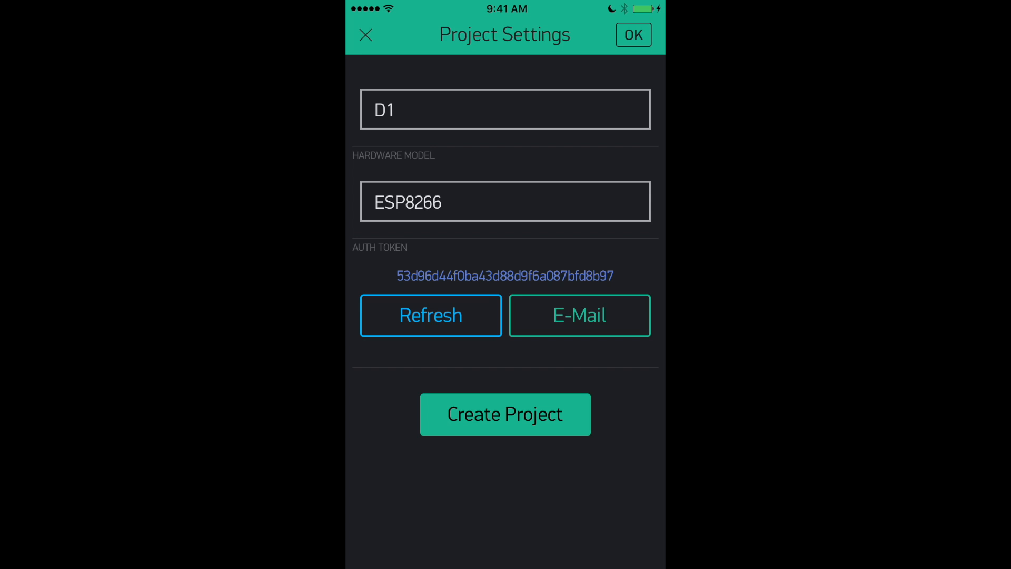
click(505, 414)
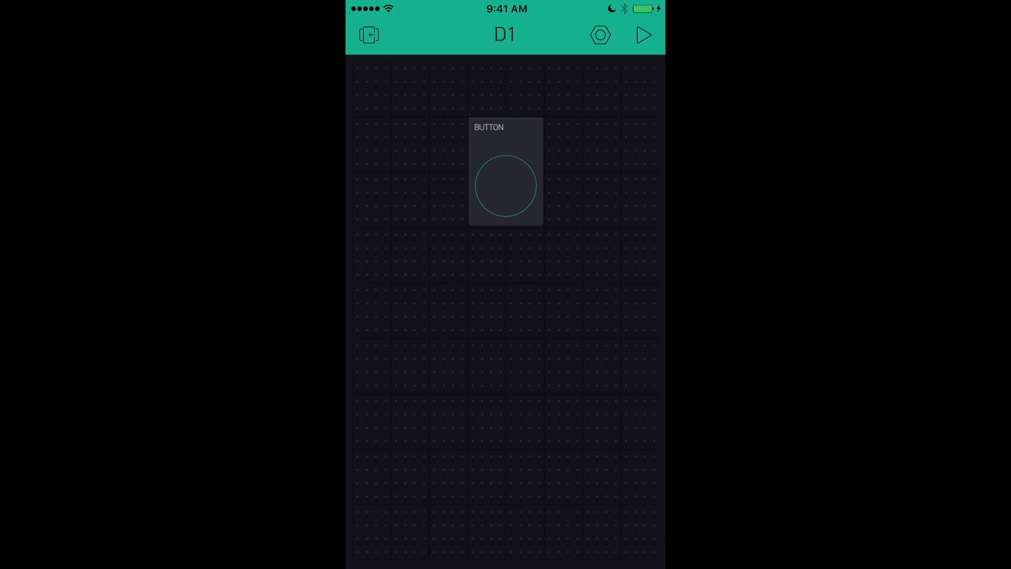
- Set the Button widget's output to digital pin GP2 and save its settings
click(506, 186)
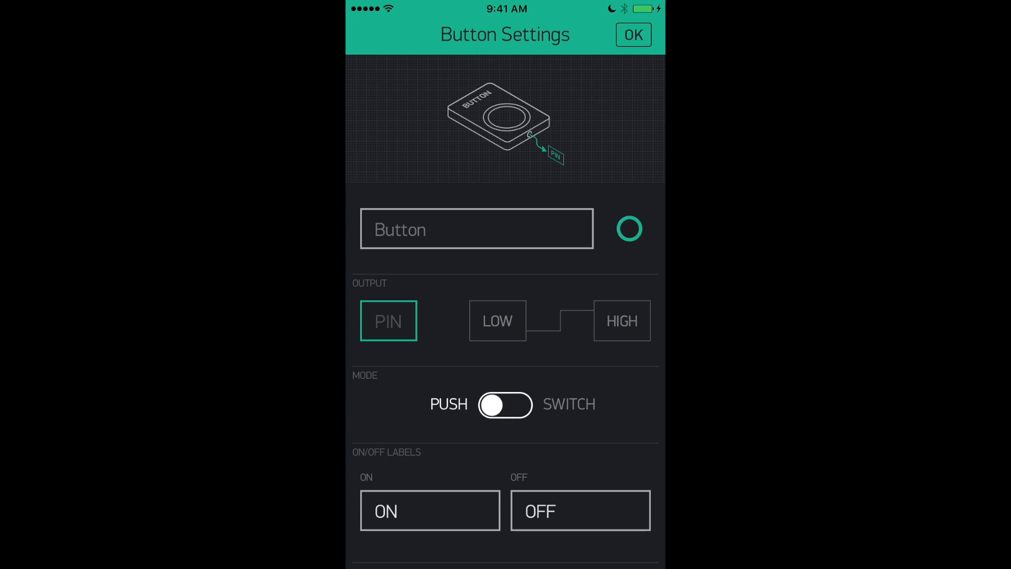
click(388, 320)
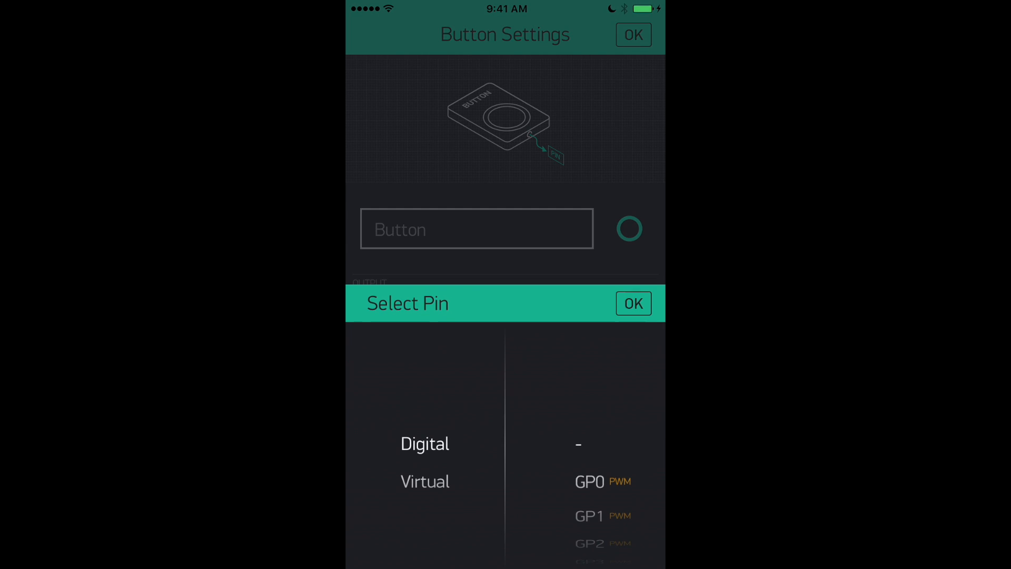
scroll(down, 3)
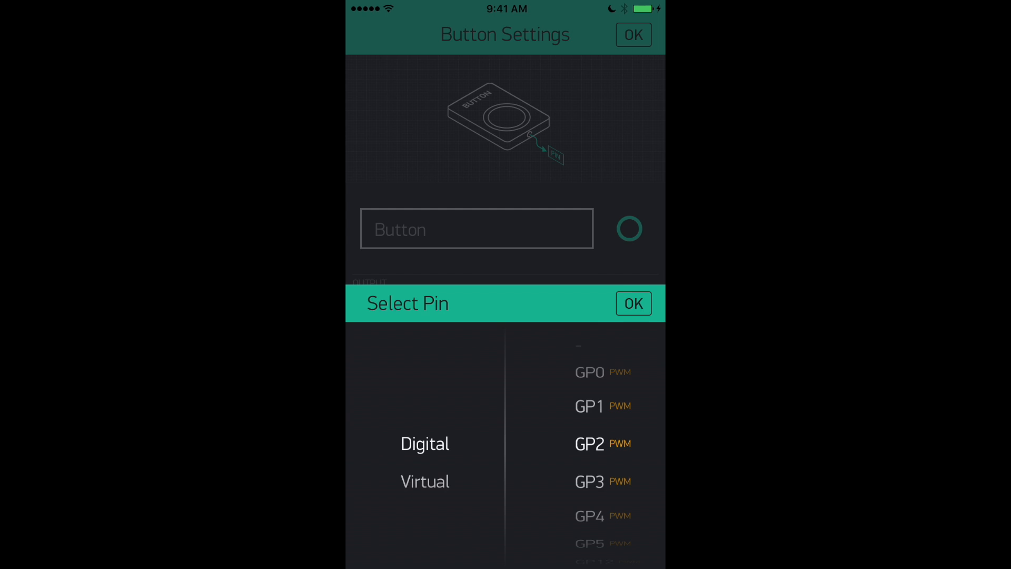
click(633, 303)
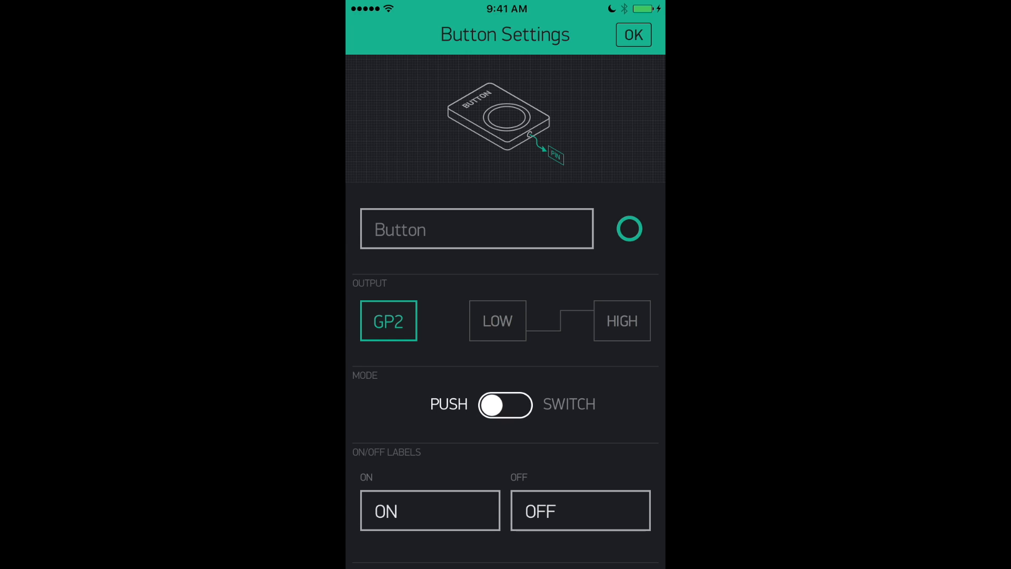
click(633, 35)
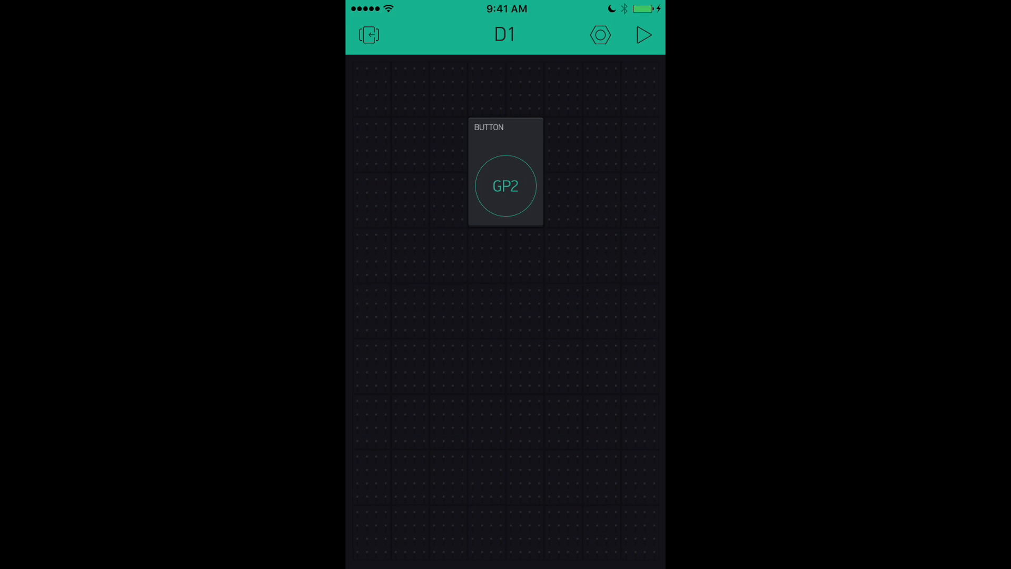
- Start the D1 project in Blynk and toggle the GP2 button on, then off
click(644, 36)
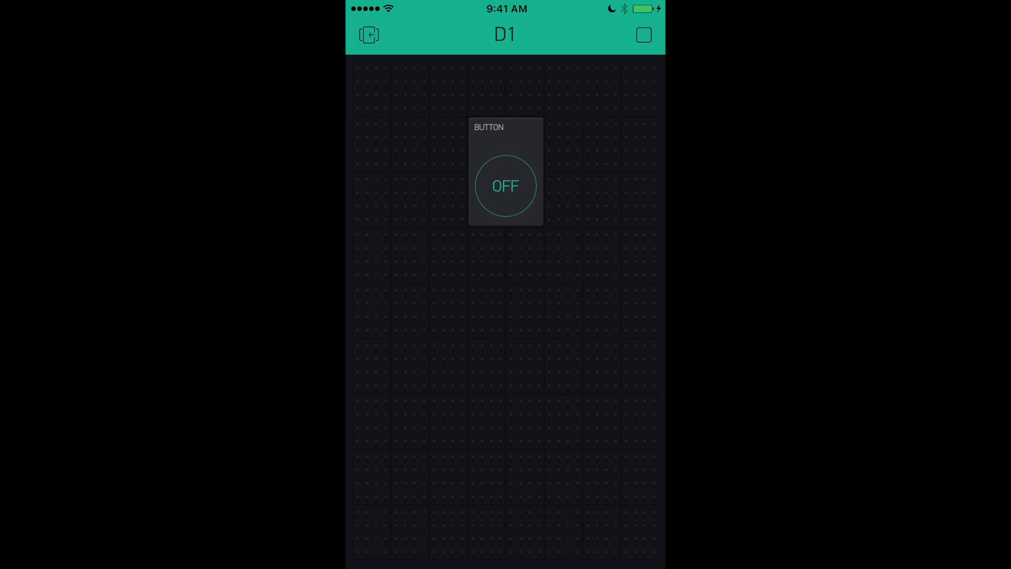
click(506, 186)
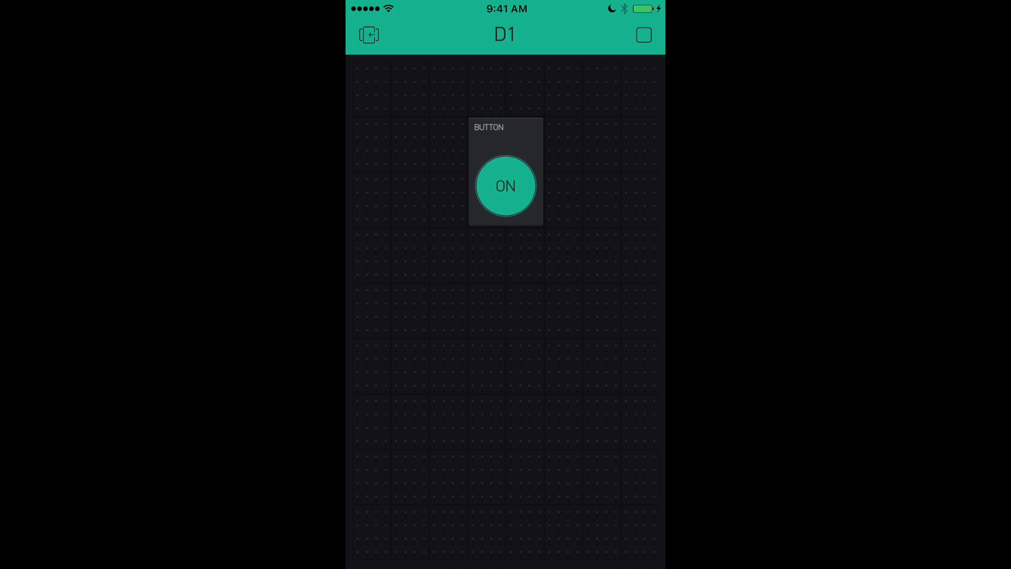
click(505, 185)
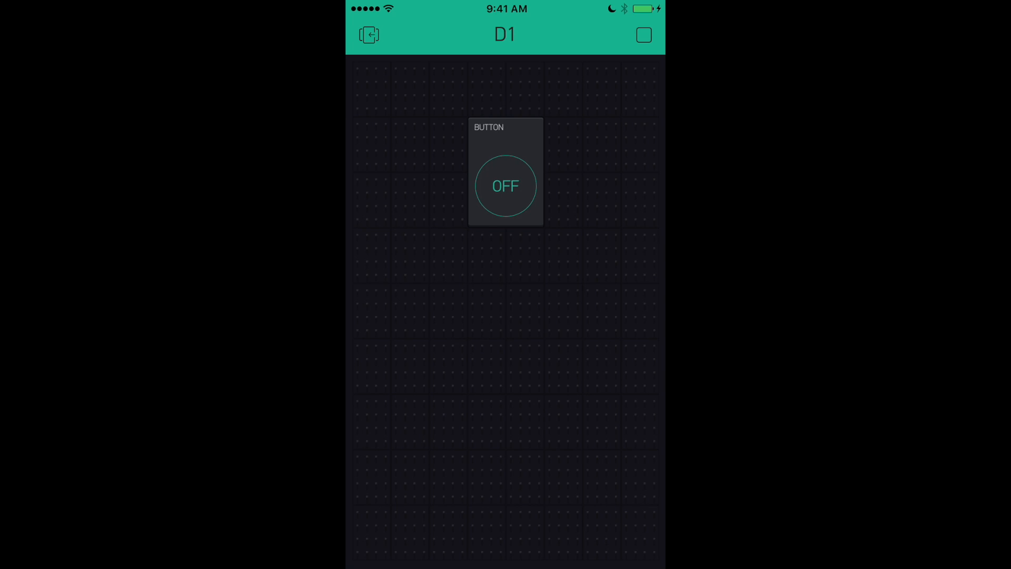